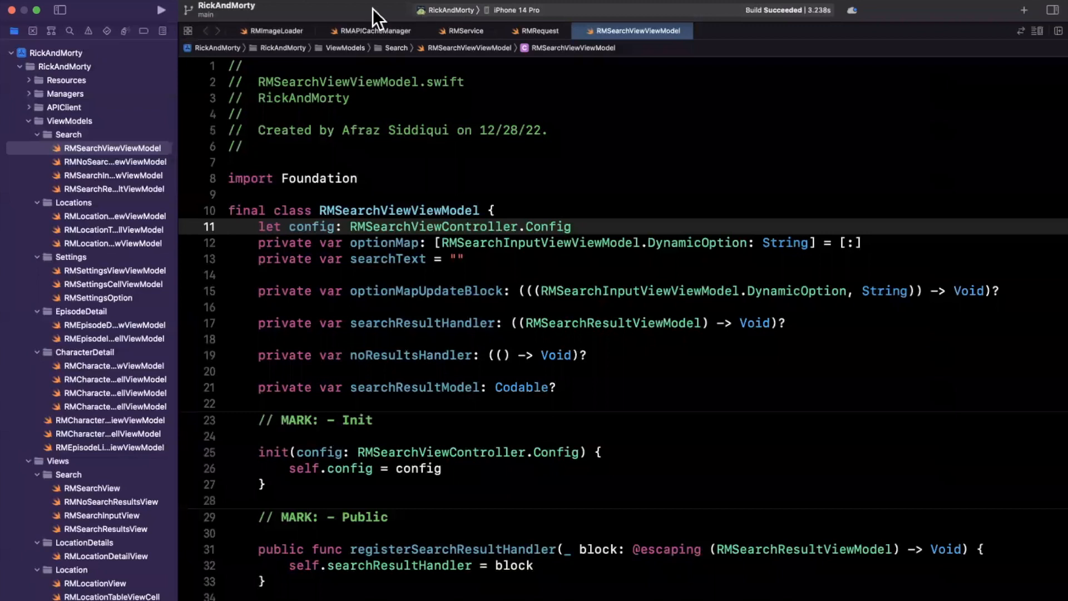
- Build RickAndMorty and run it on the iPhone 14 Pro simulator
click(162, 10)
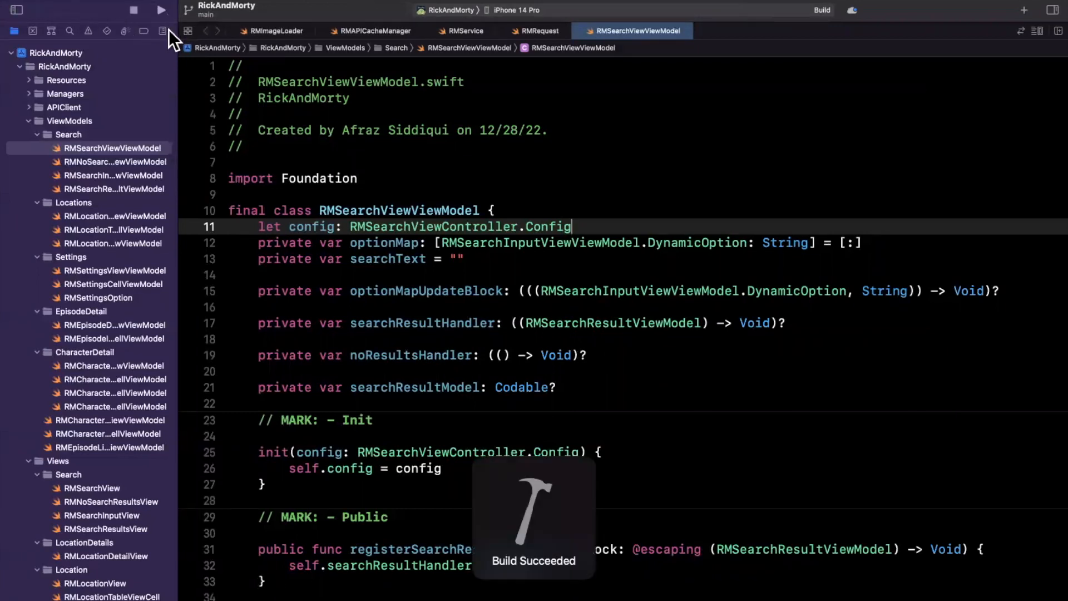
click(162, 10)
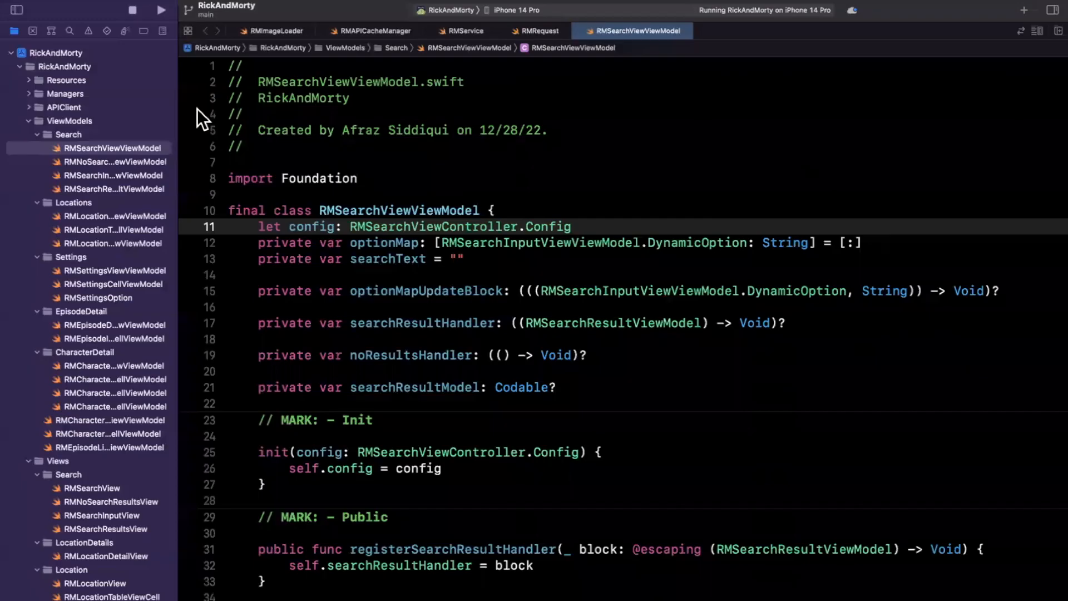
- Locate RMCharacterViewController in Controllers > Core and show its source
click(47, 134)
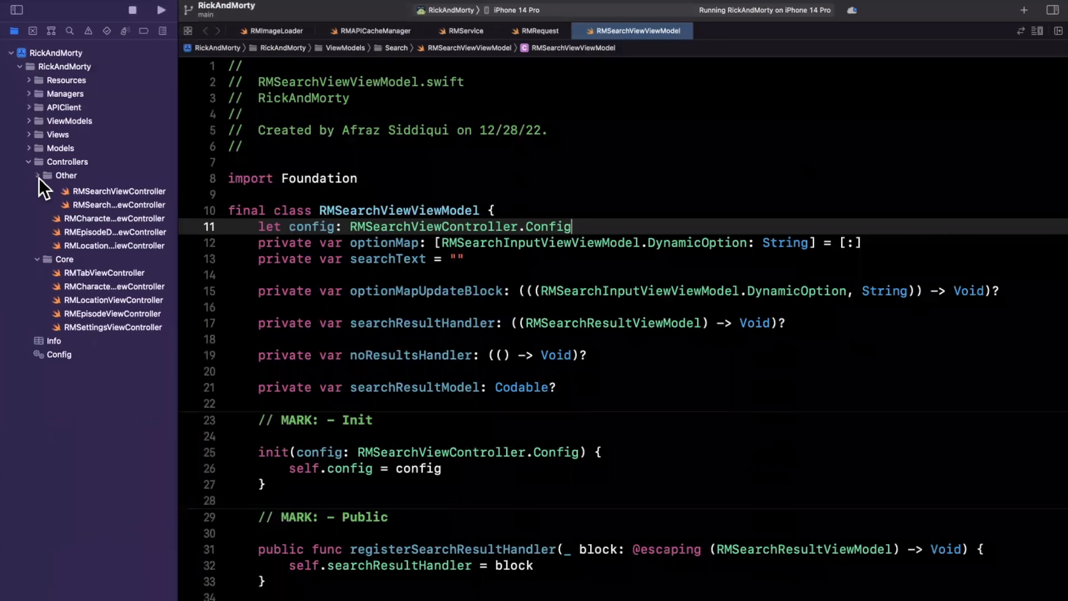
click(47, 175)
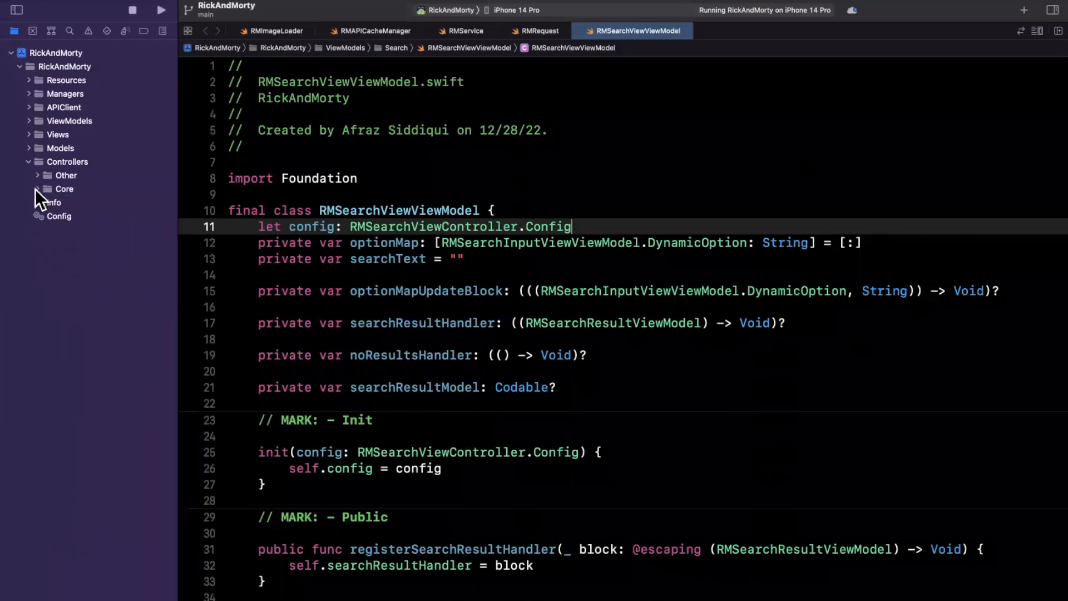
click(39, 189)
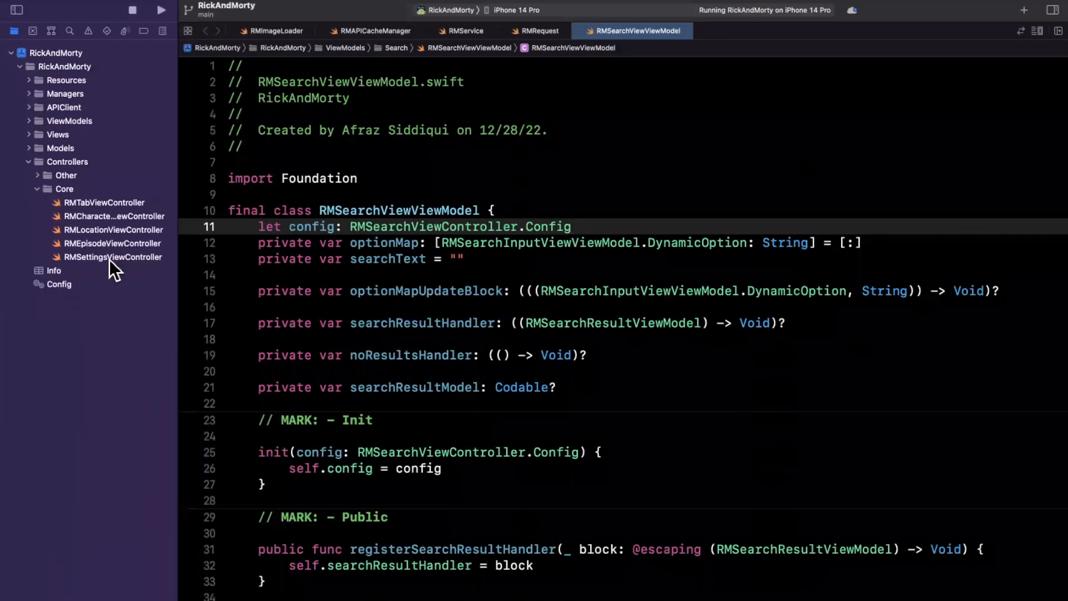
click(113, 216)
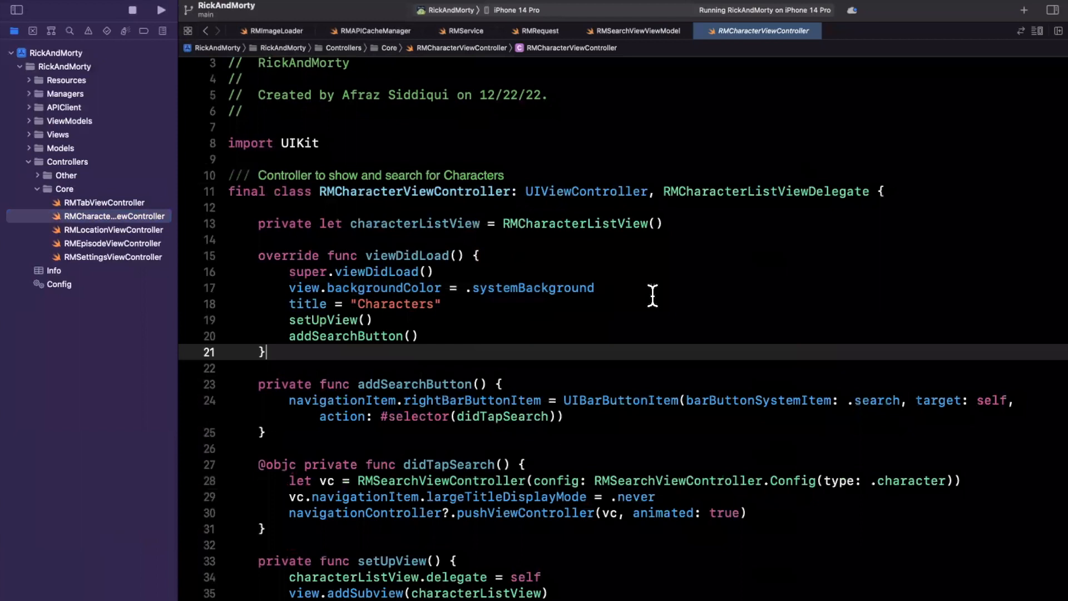
- Begin adding overrideUserInterfaceStyle = .dark after the backgroundColor line in viewDidLoad
click(330, 290)
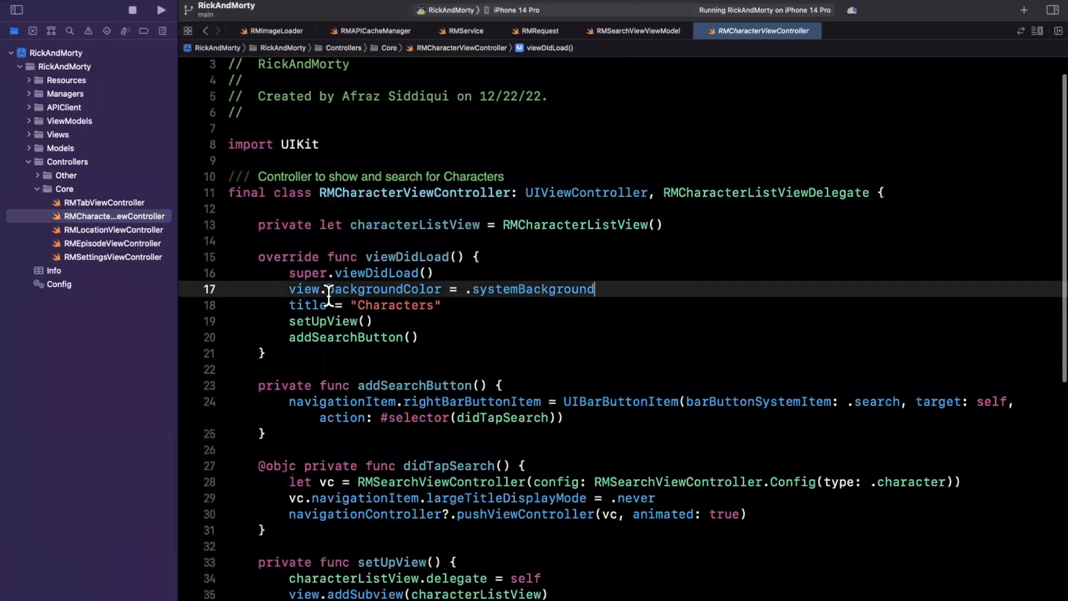
text(overrideUserInterfaceStyle = .dark)
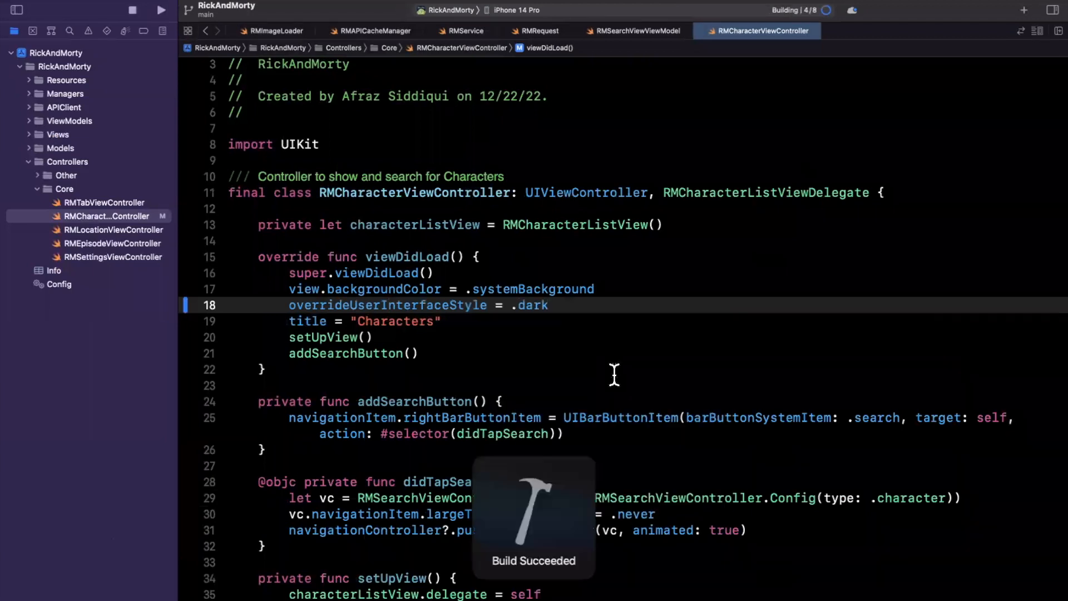
click(161, 10)
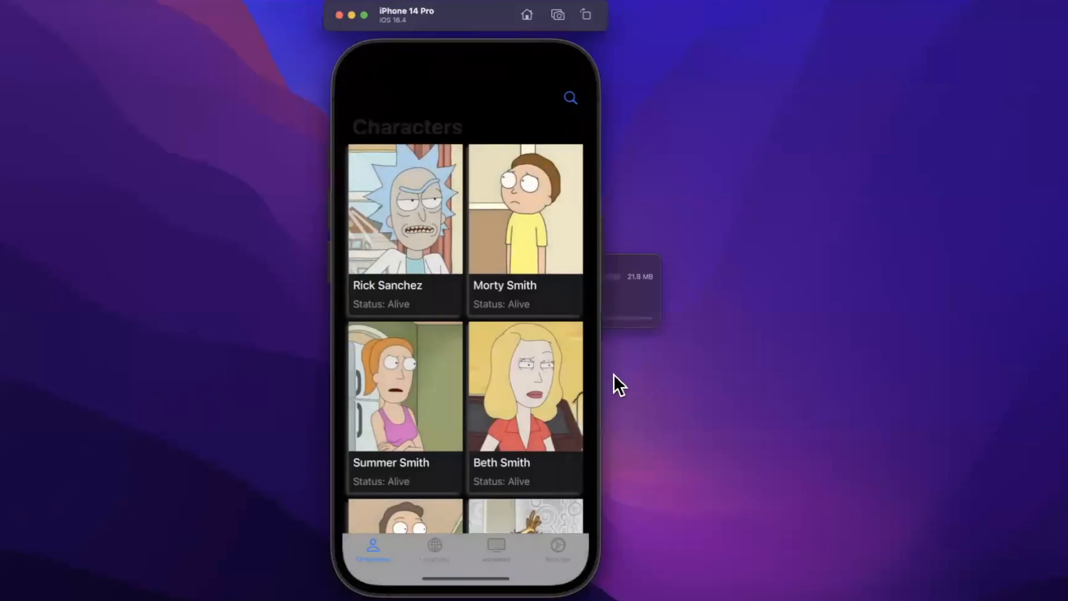
mouse_move(385, 78)
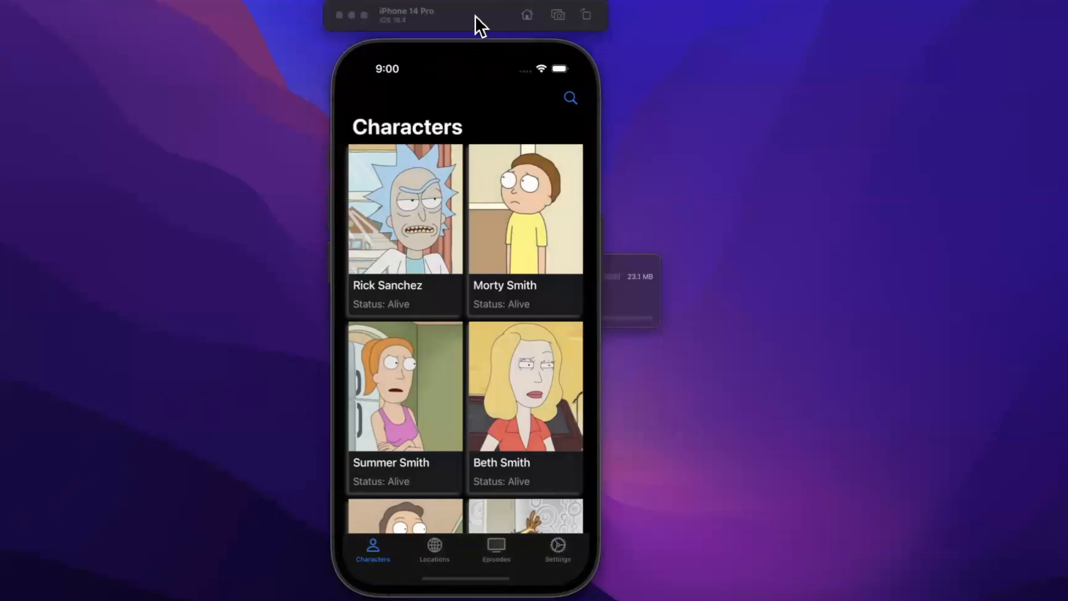
mouse_move(463, 61)
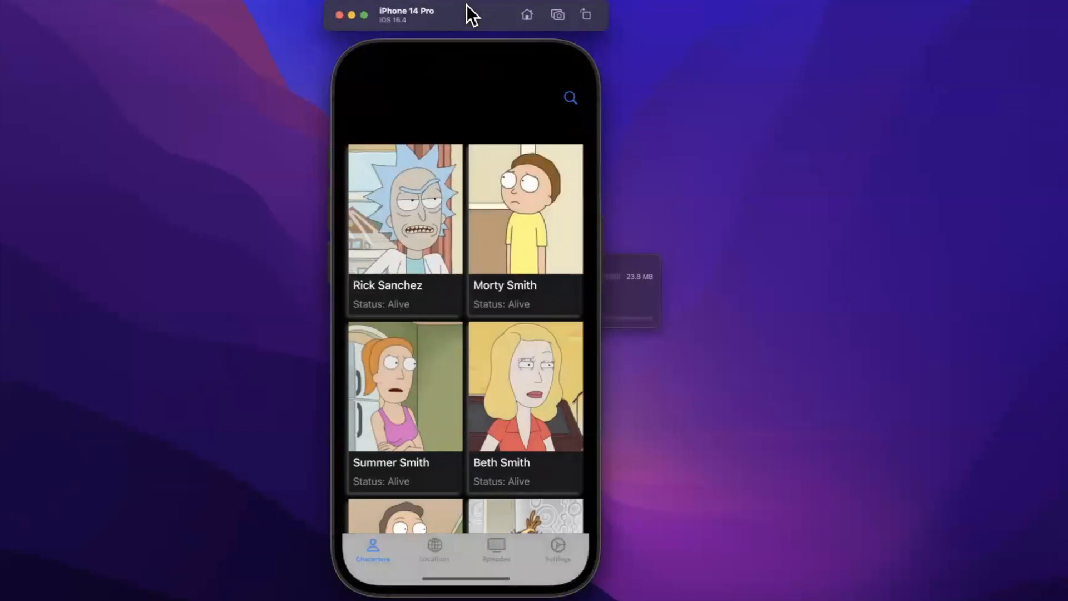
mouse_move(426, 548)
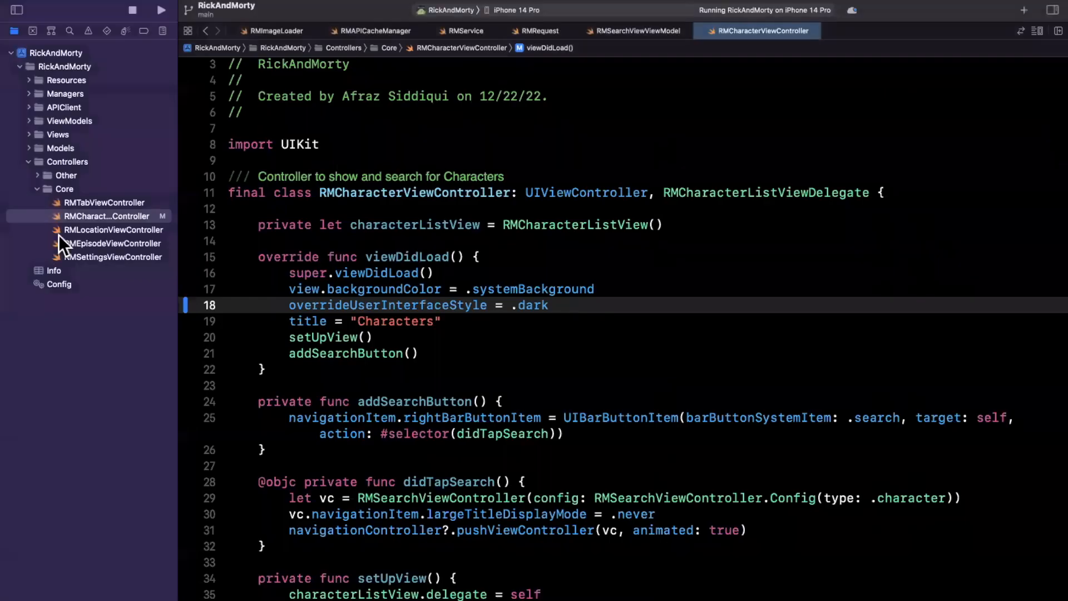
- Locate RMTabViewController in the Controllers group and show its source
click(30, 174)
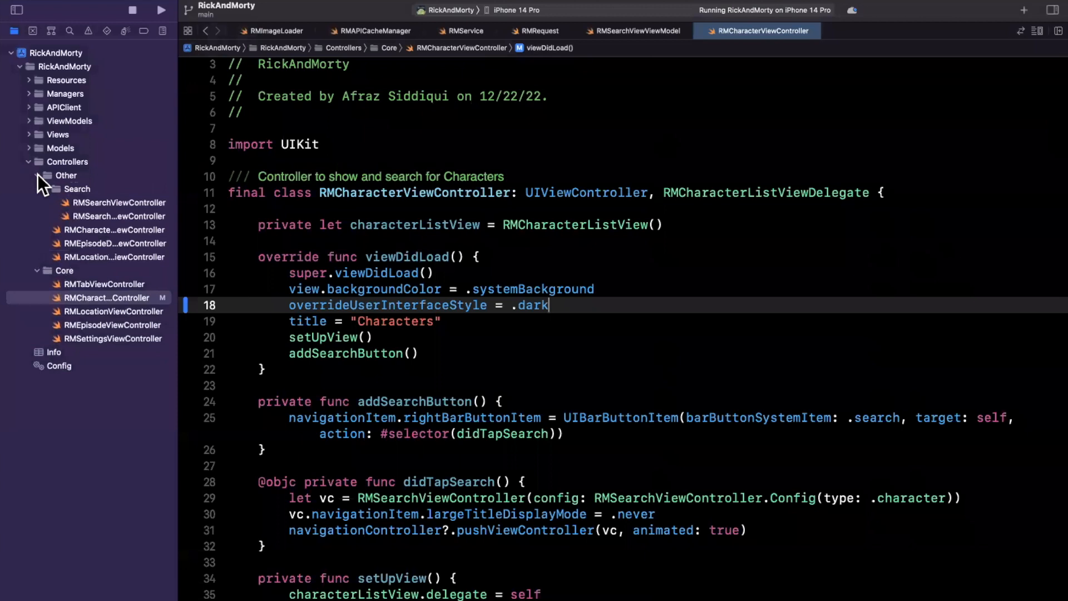
click(45, 189)
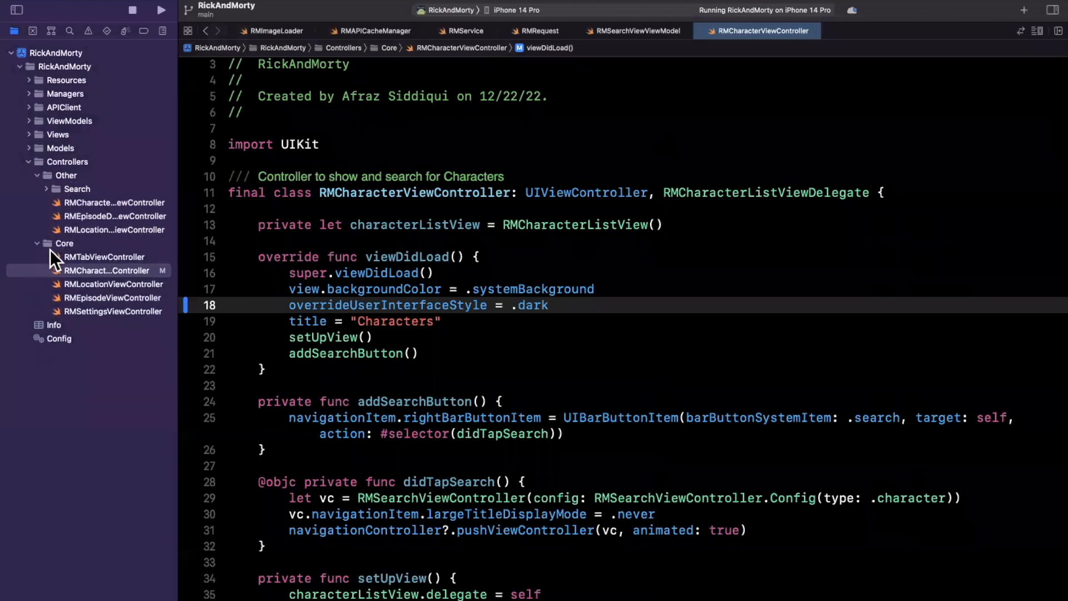
click(105, 257)
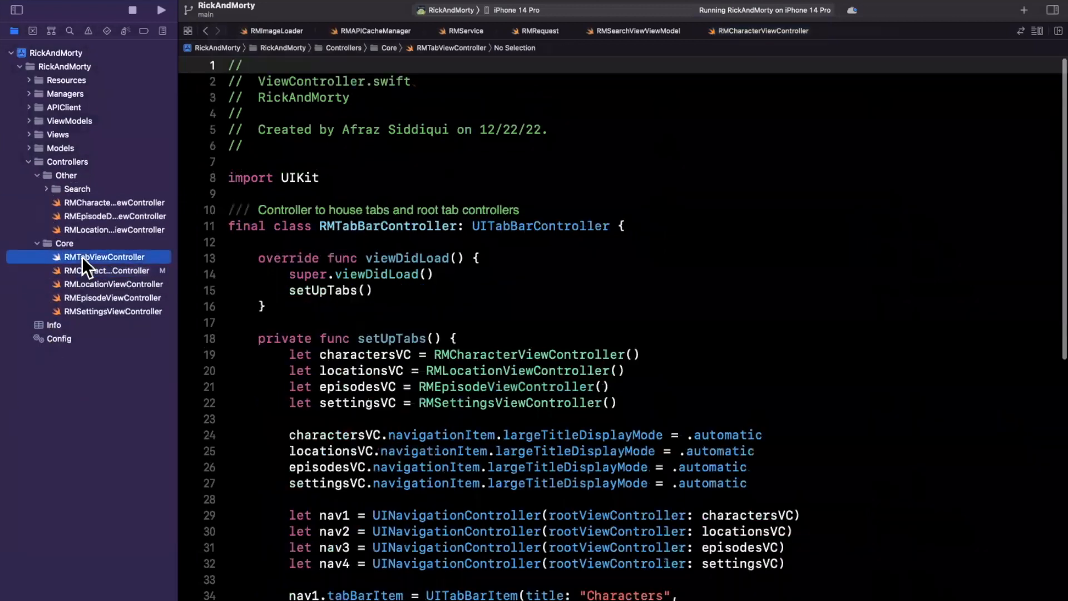
- Add overrideUserInterfaceStyle = .dark after super.viewDidLoad() in the tab bar controller and relaunch
click(443, 273)
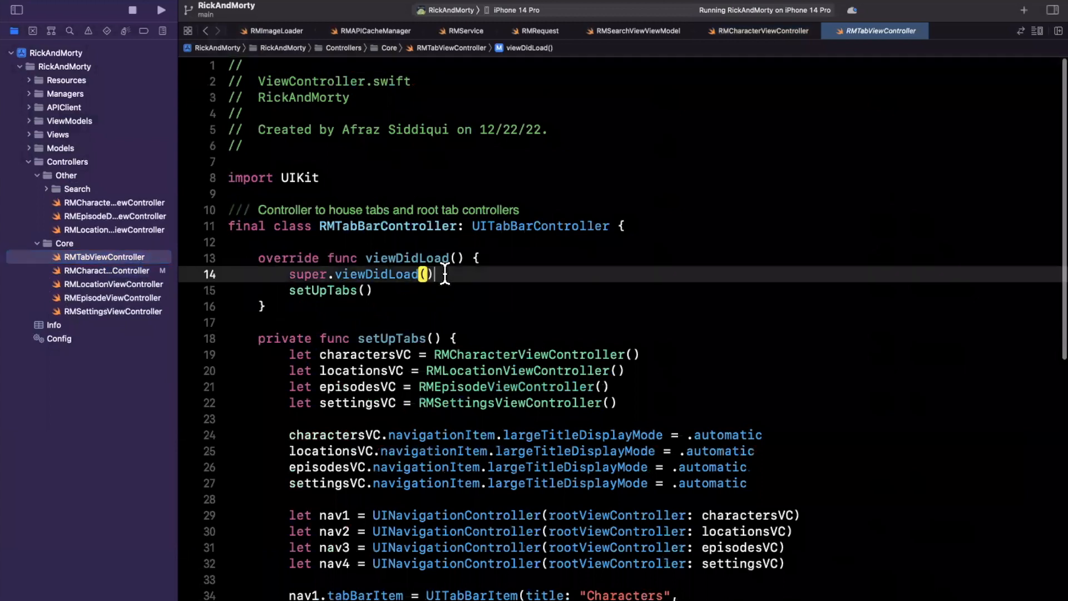
text(ove)
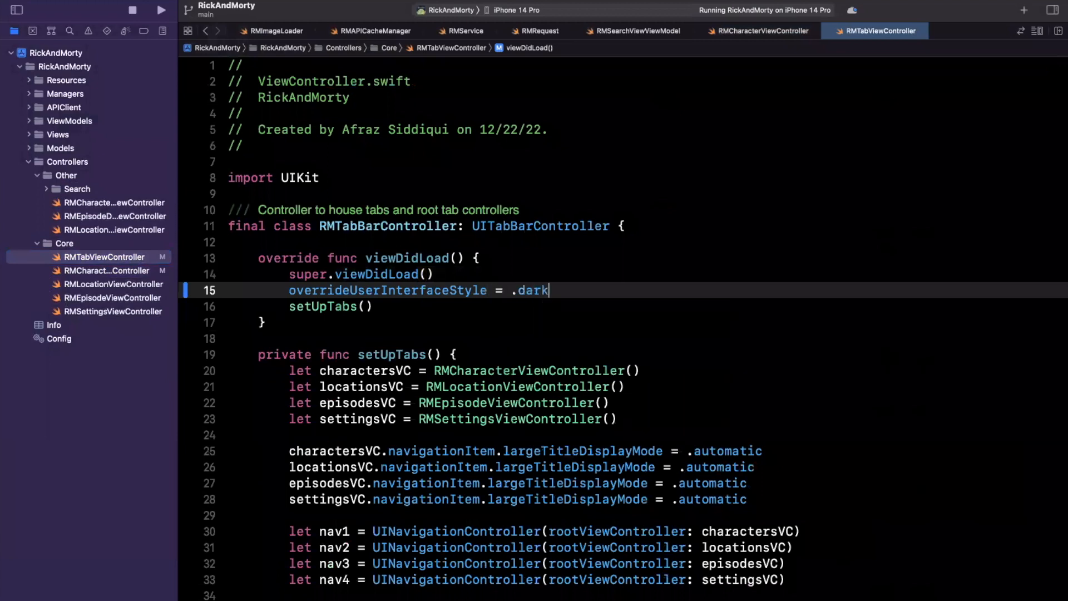
click(162, 10)
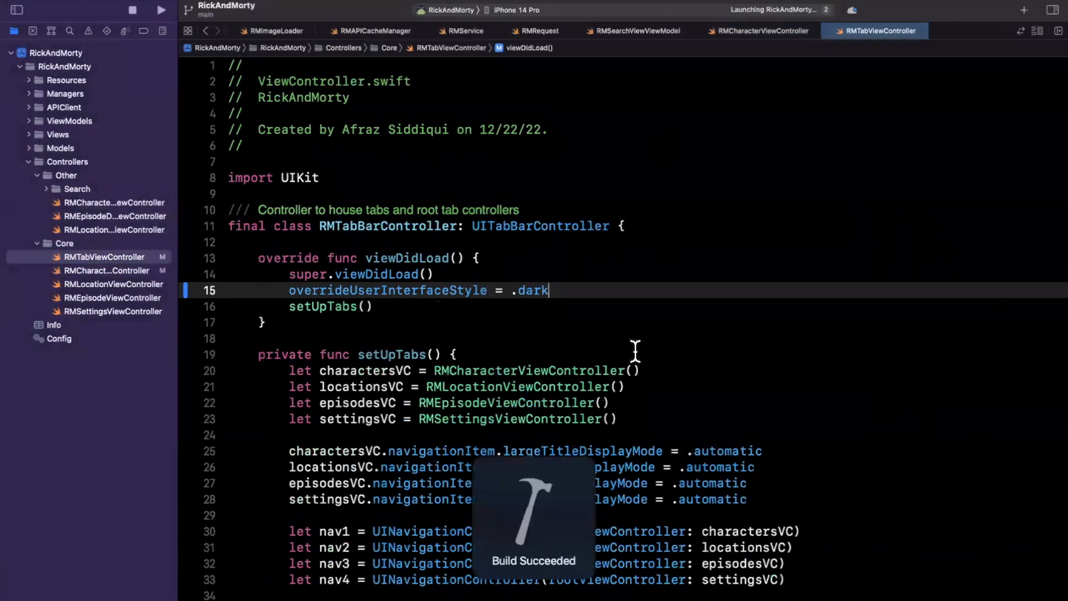
click(162, 10)
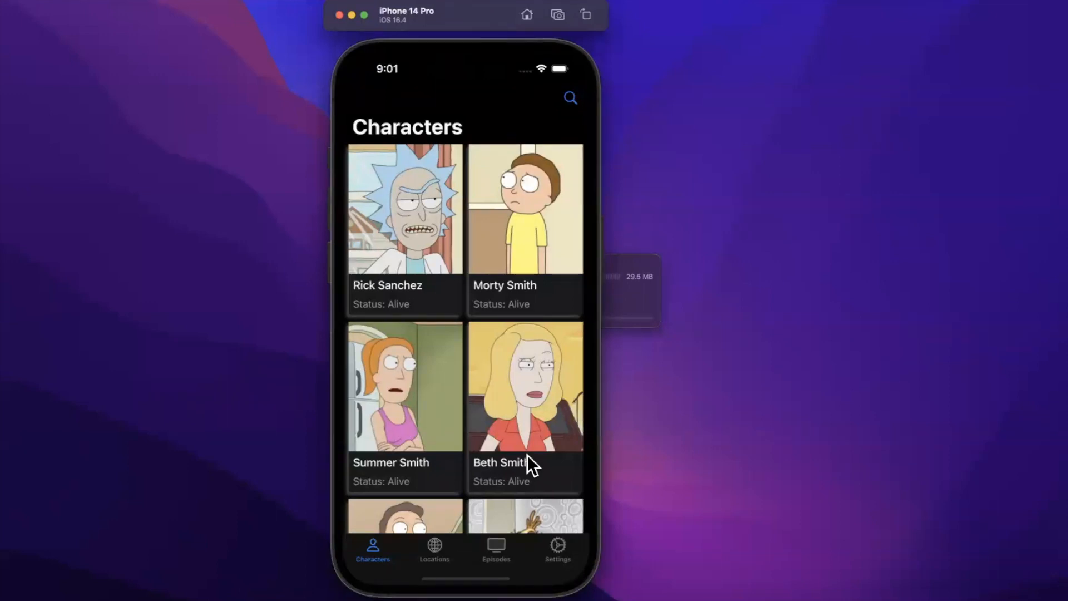
mouse_move(435, 562)
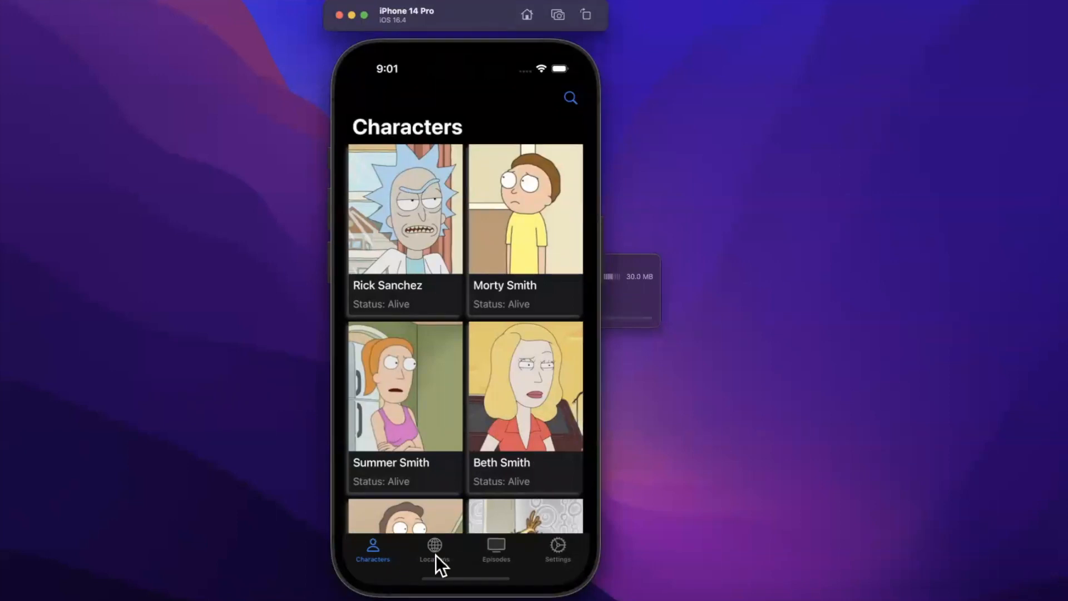
click(435, 550)
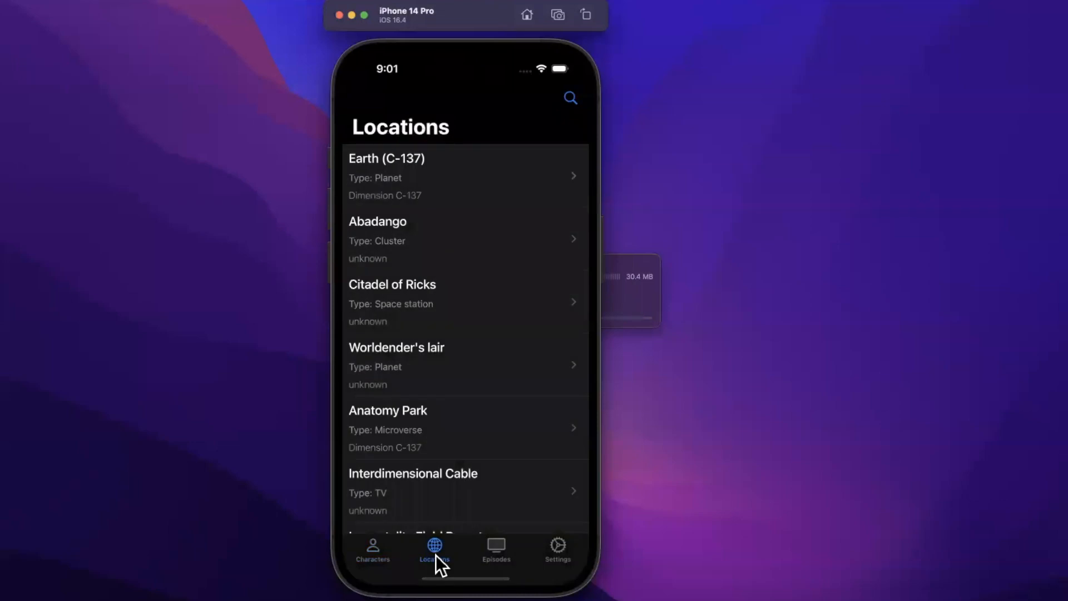
click(463, 174)
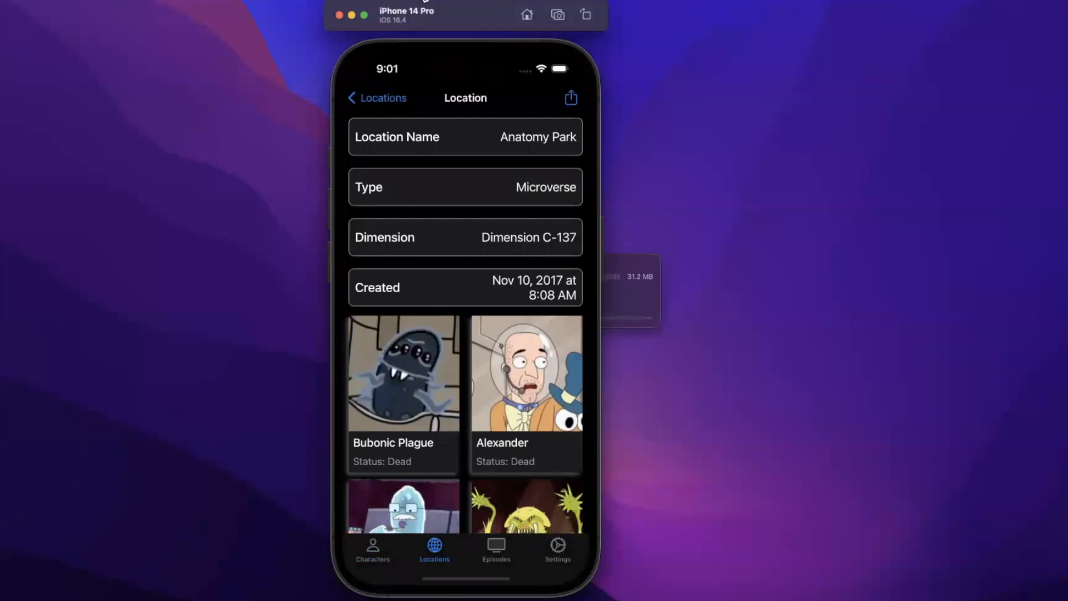
click(379, 98)
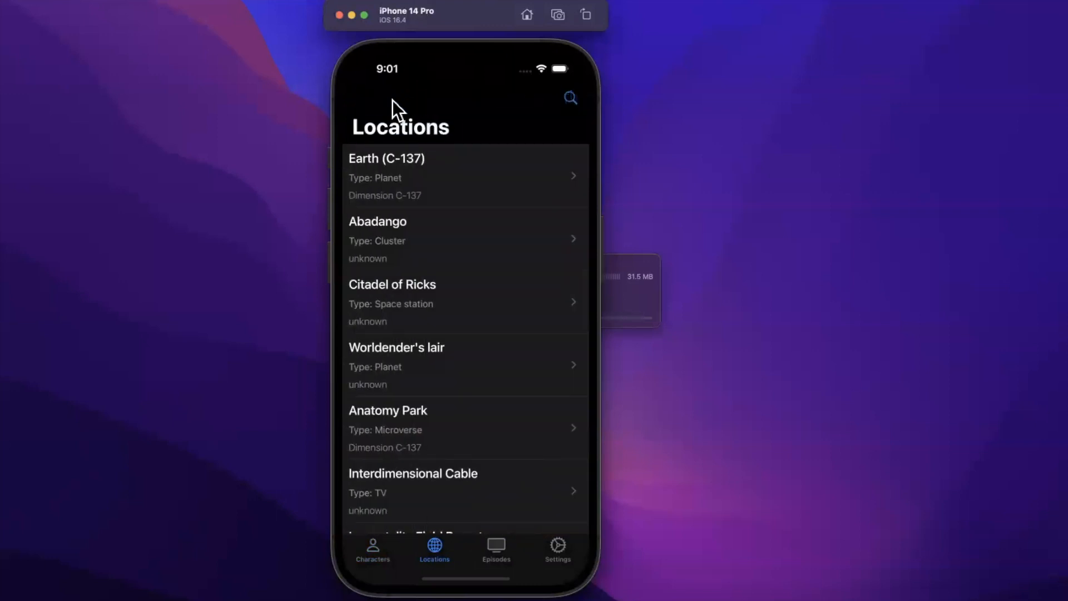
mouse_move(389, 555)
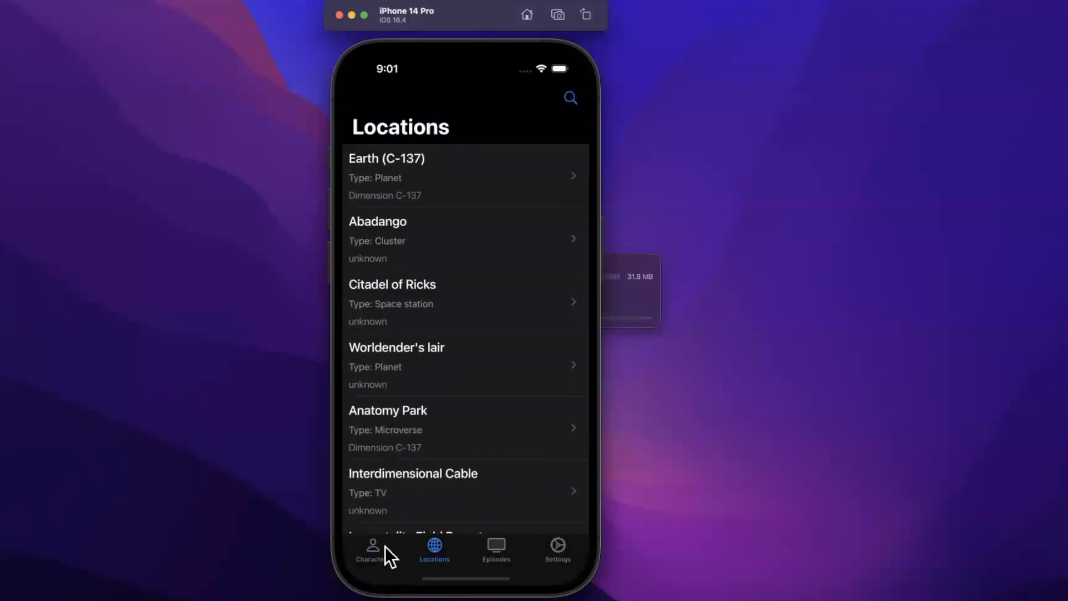
click(370, 550)
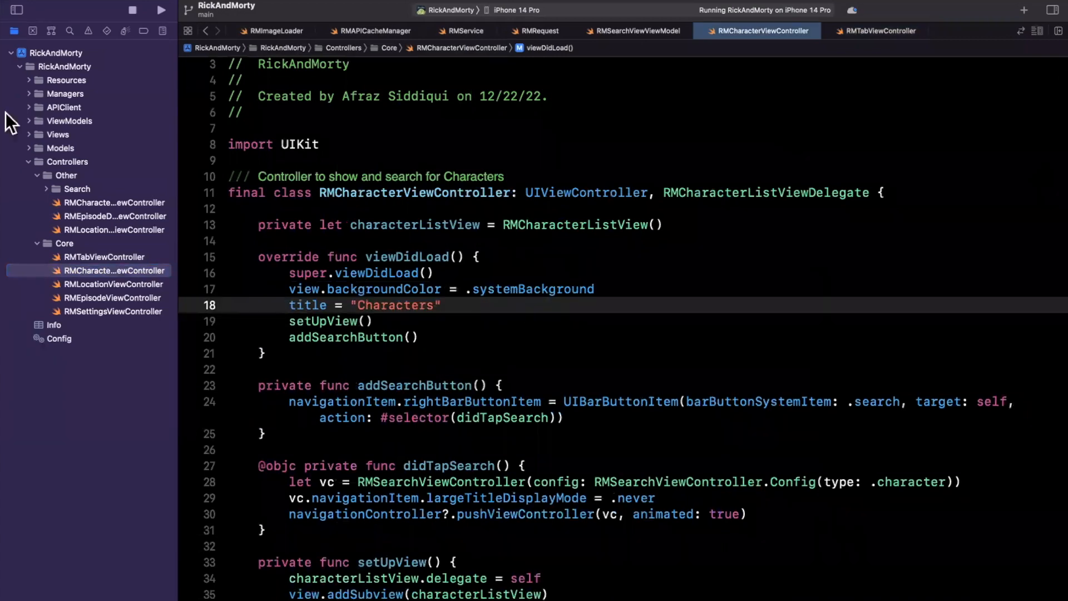
- Create a new Cocoa Touch class RMBaseViewController in the Other group
right_click(66, 175)
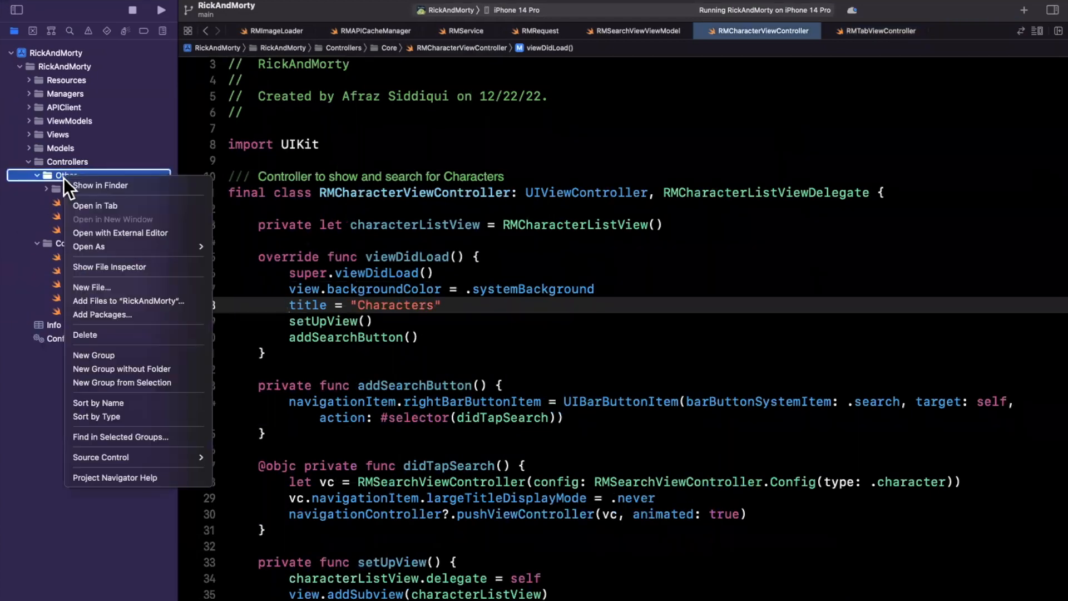
click(90, 287)
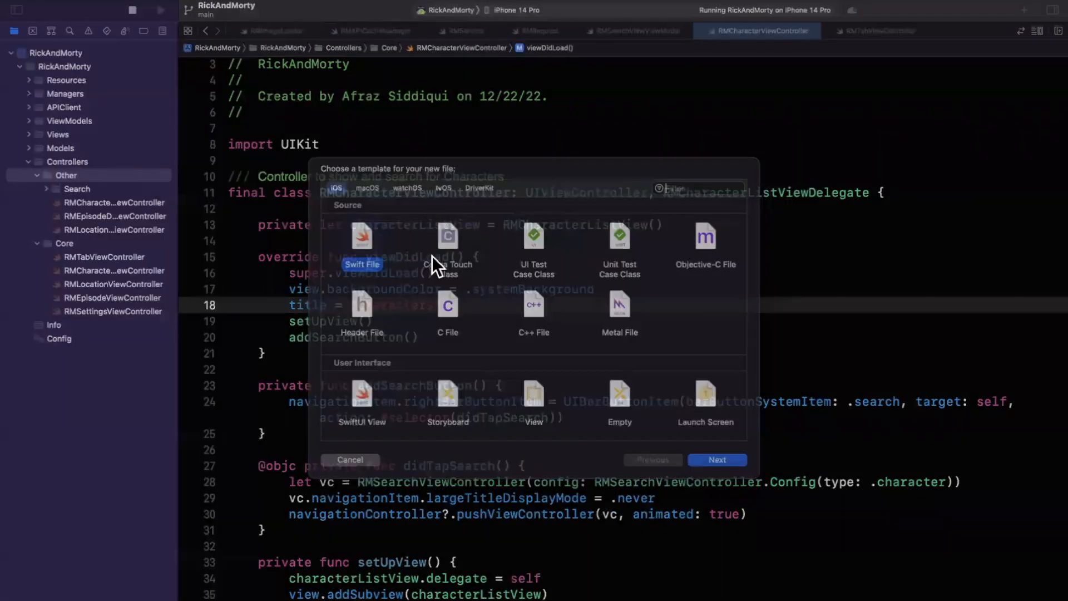
click(716, 460)
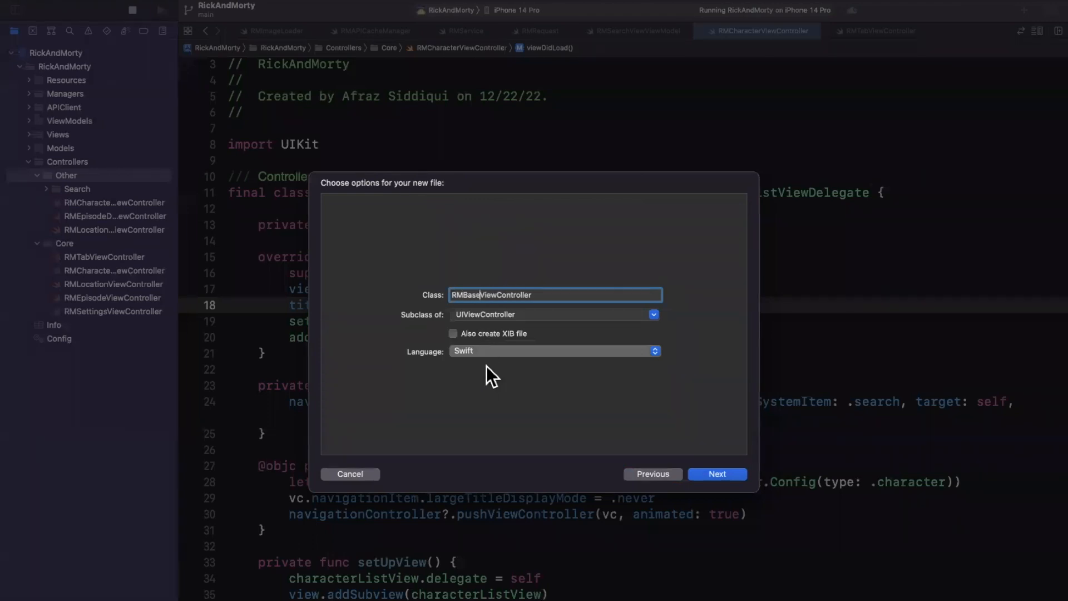
click(716, 474)
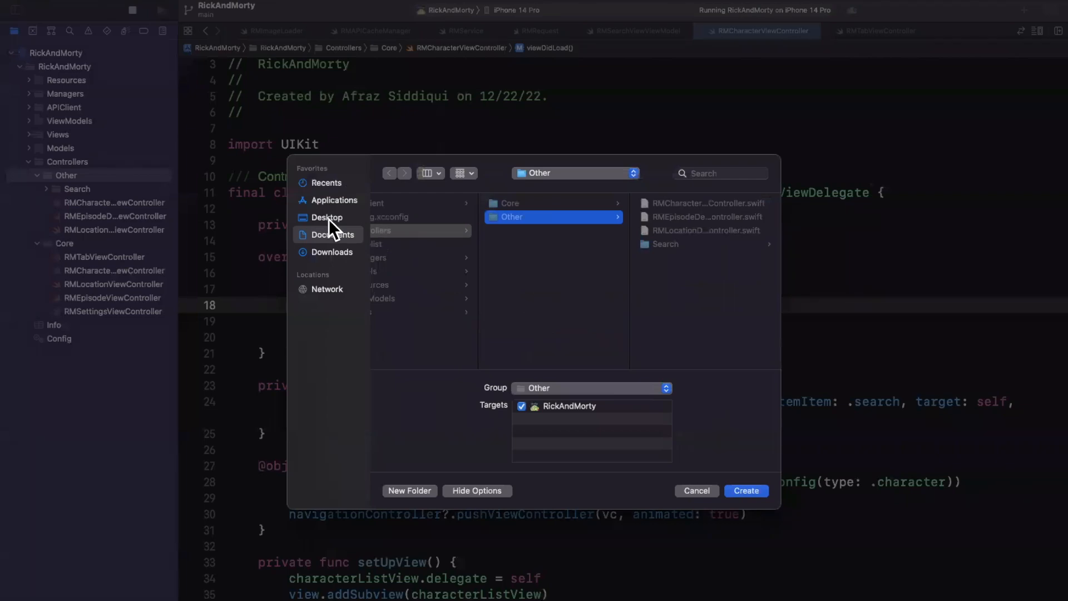
click(745, 491)
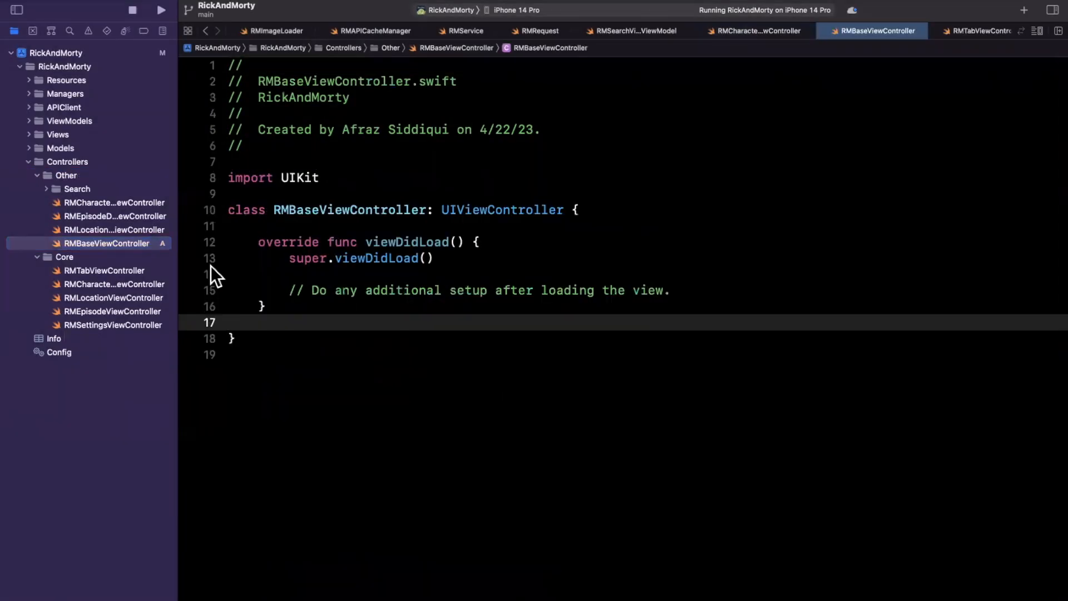
- Set overrideUserInterfaceStyle = .dark in its viewDidLoad and mark the class open
text(overrideUserInterfaceStyle = .dark)
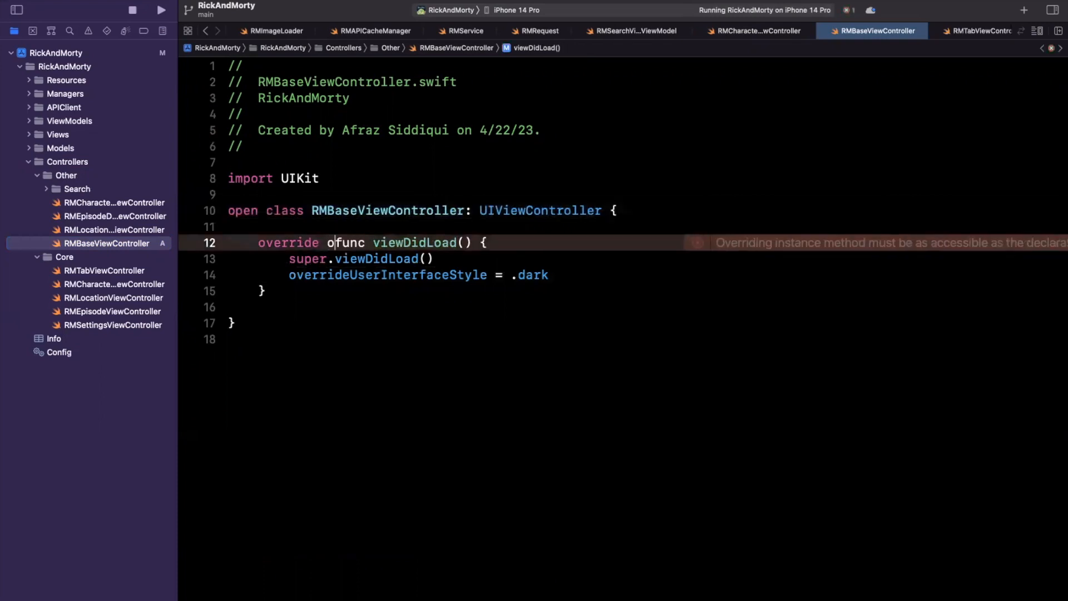
text(pen)
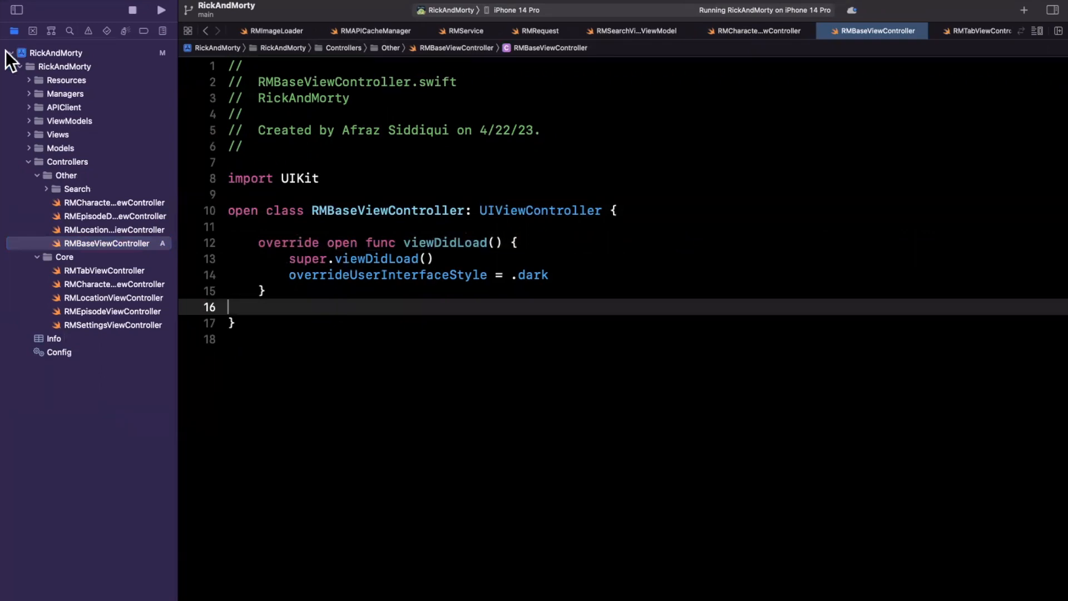
- Search the Controllers folder for UIViewController and select the RMBaseViewController class name
click(69, 31)
text(: UIViewController)
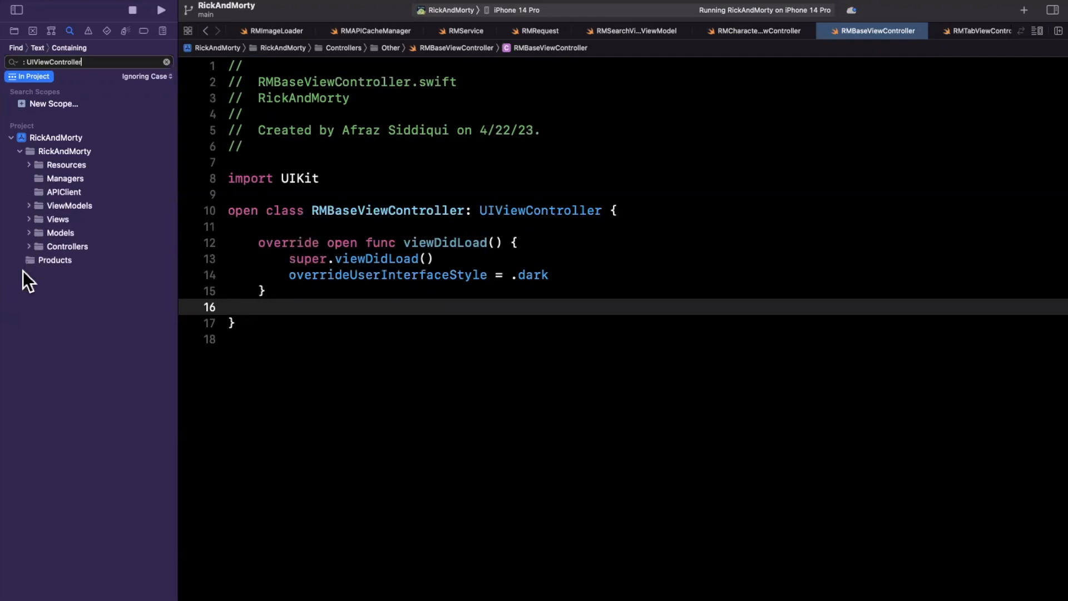
mouse_move(80, 259)
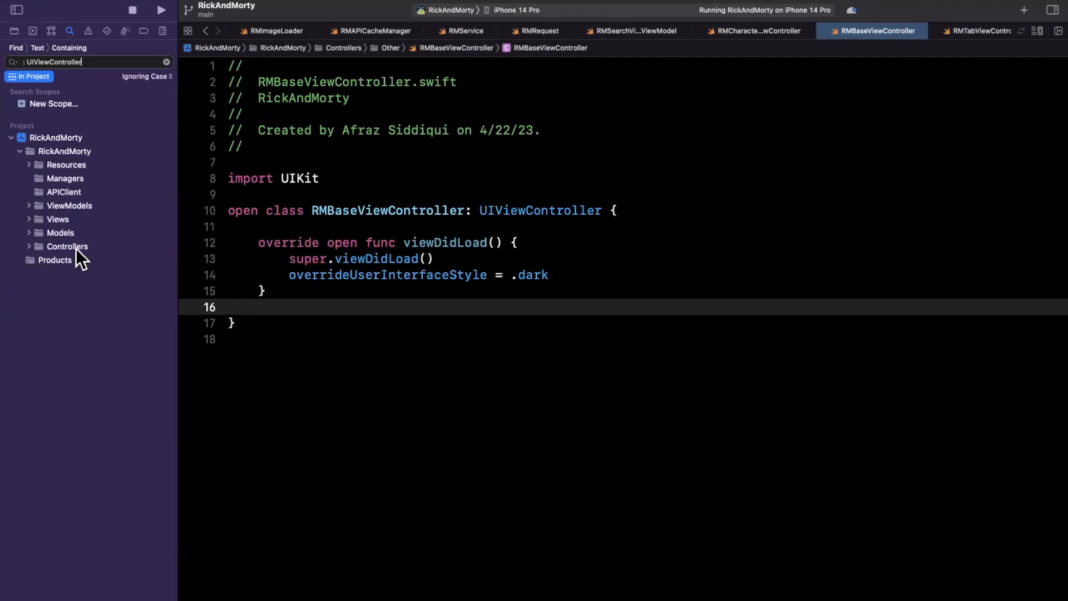
key(return)
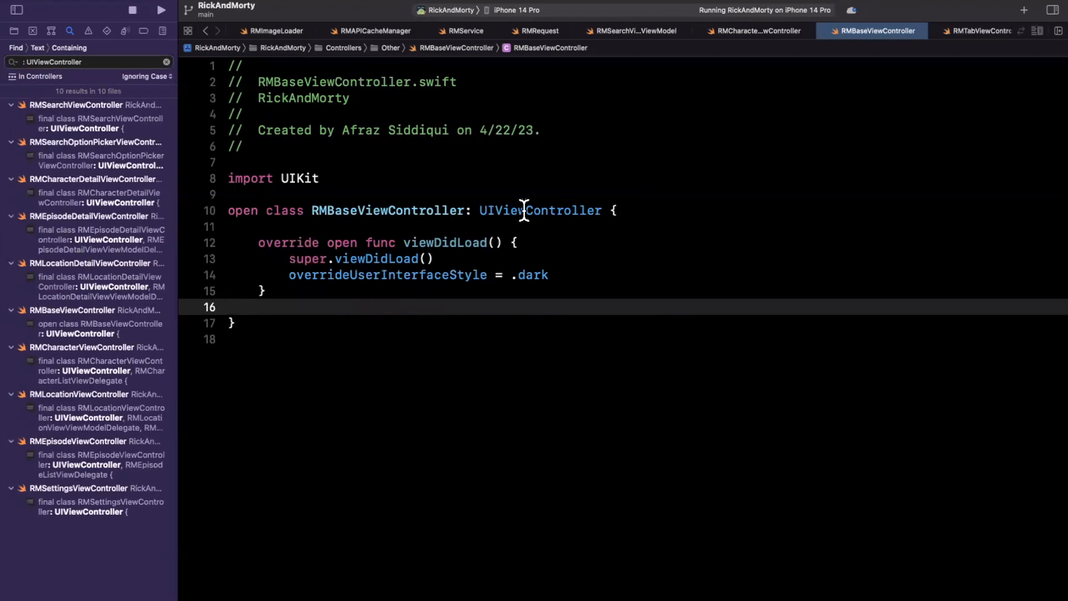
click(426, 227)
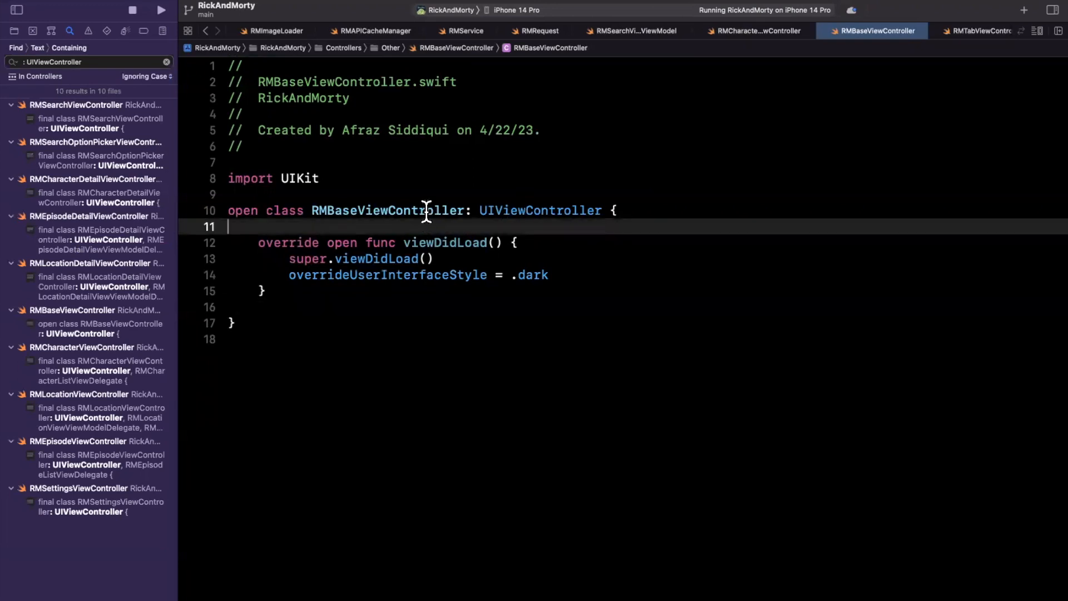
double_click(387, 211)
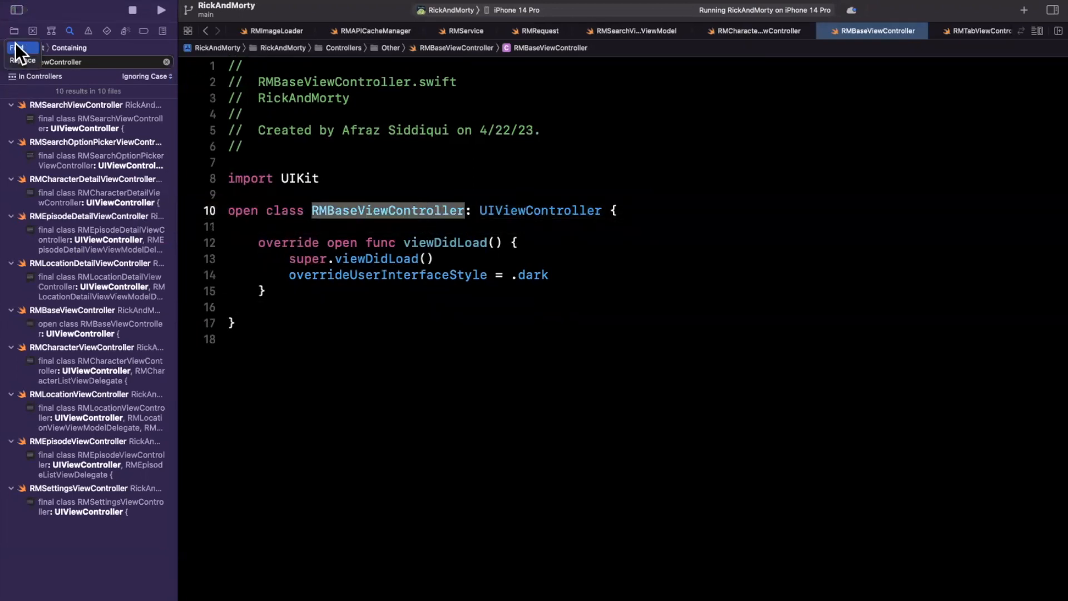
- Replace UIViewController with RMBaseViewController everywhere, then select the self-referencing superclass to fix it
click(20, 48)
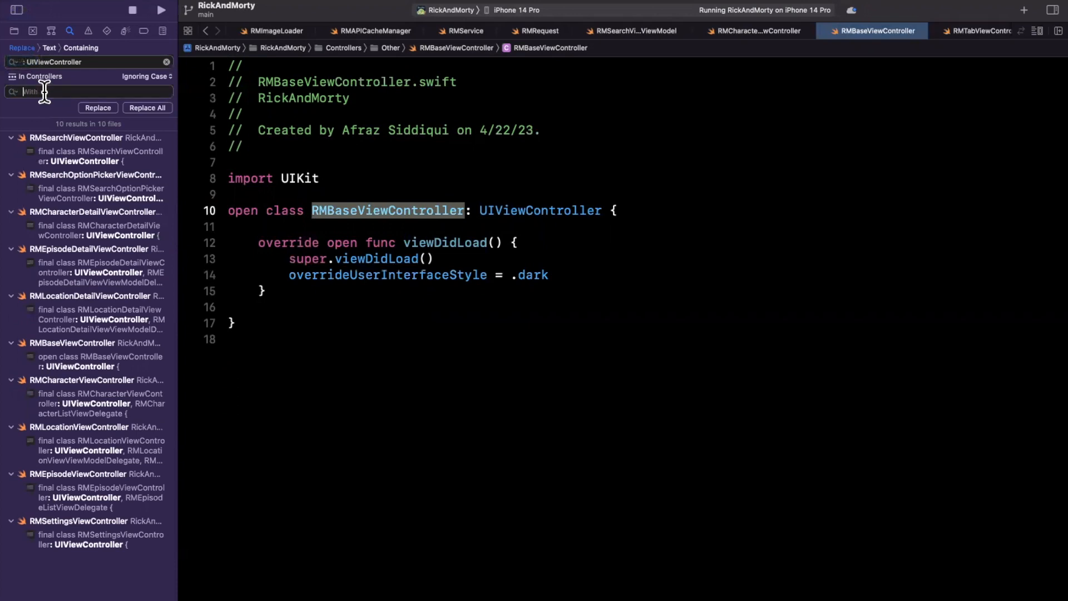
text(RMBaseViewController)
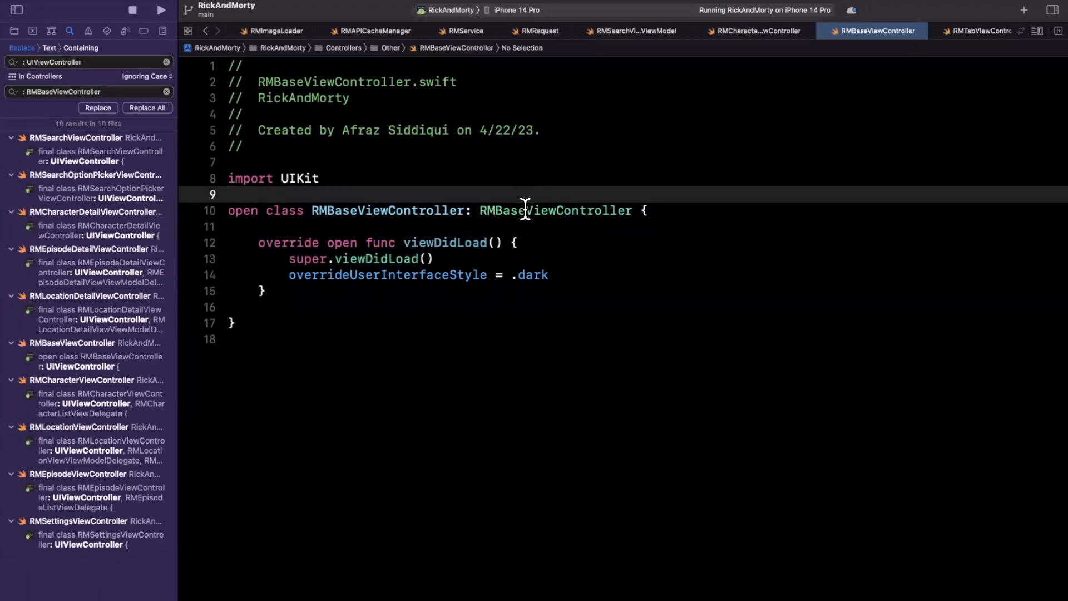
double_click(556, 210)
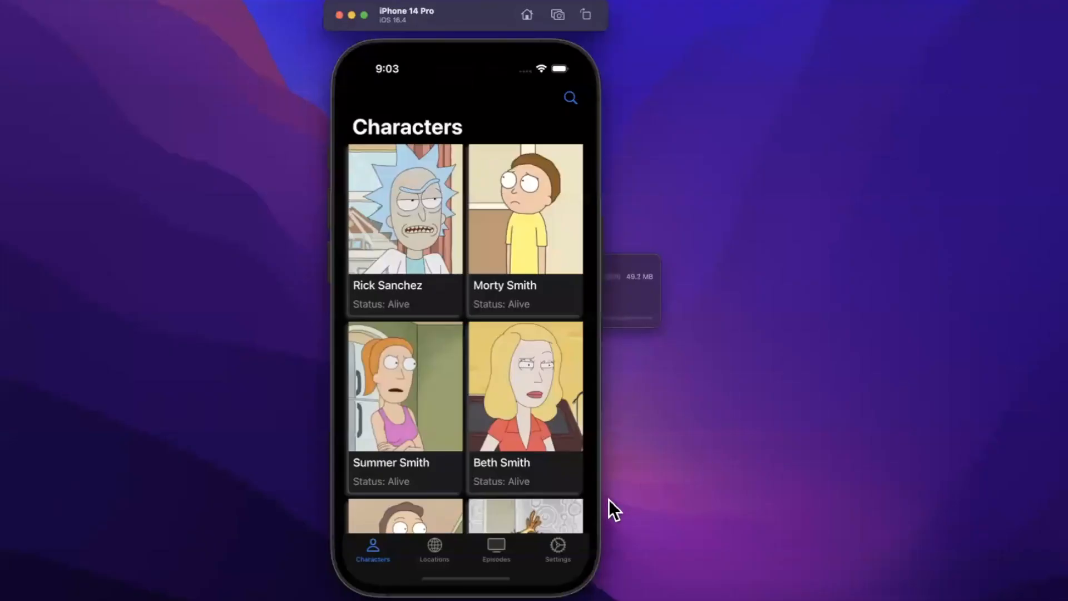
- Check the Characters grid in the simulator now shows in dark mode
click(495, 548)
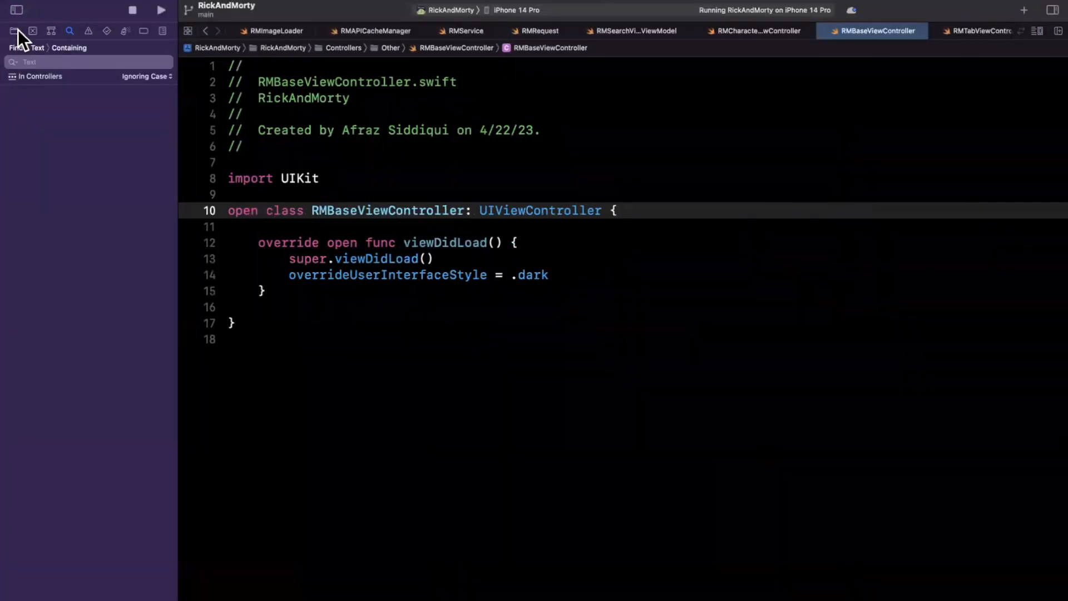
- Add overrideUserInterfaceStyle = .dark after super.viewDidLoad() in RMTabBarController and run
click(13, 31)
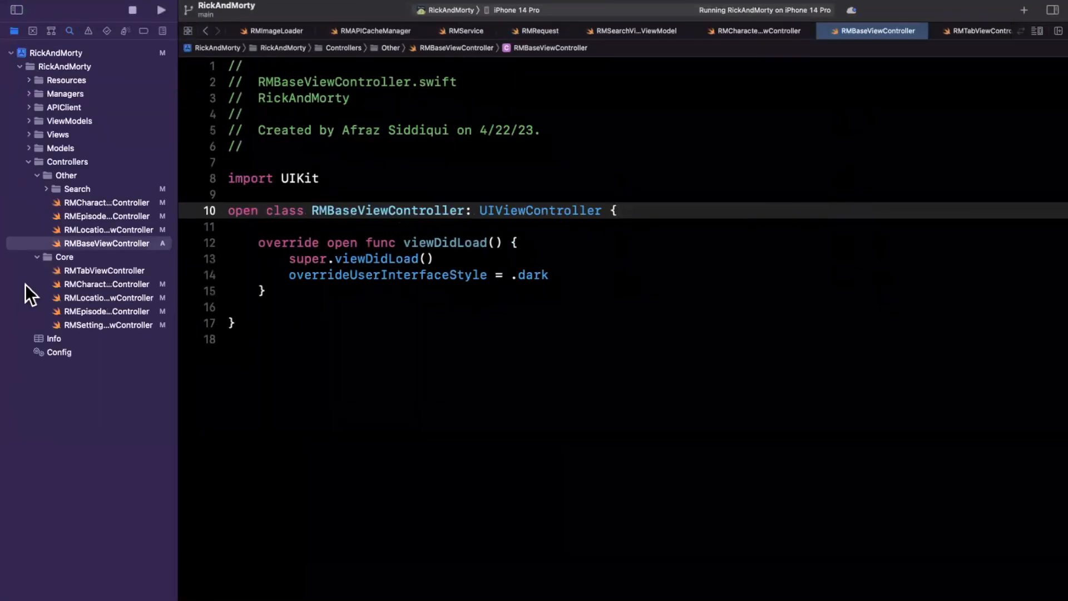
click(105, 271)
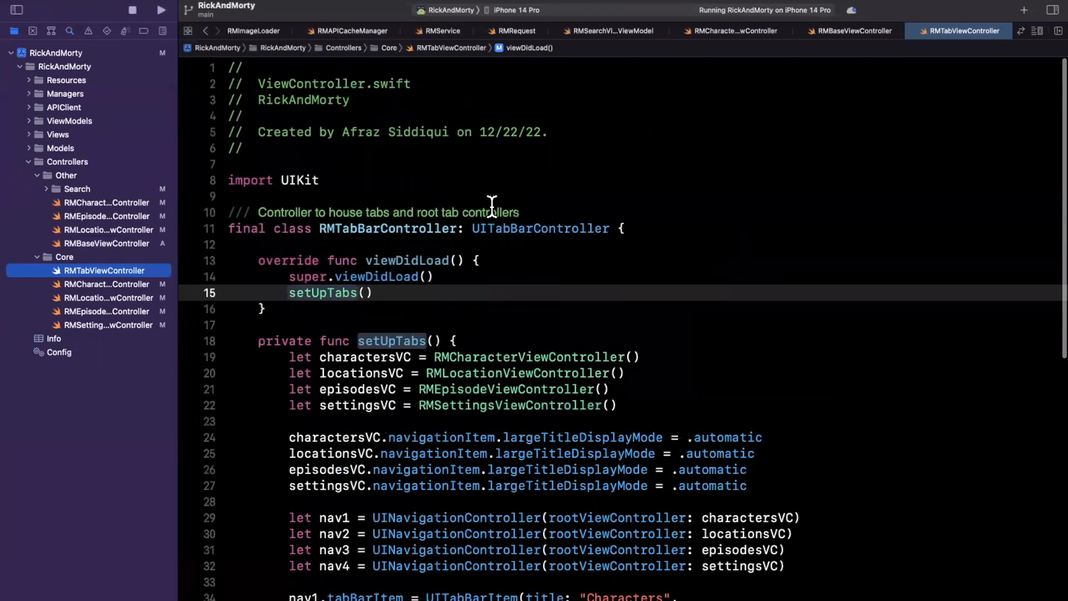
double_click(540, 226)
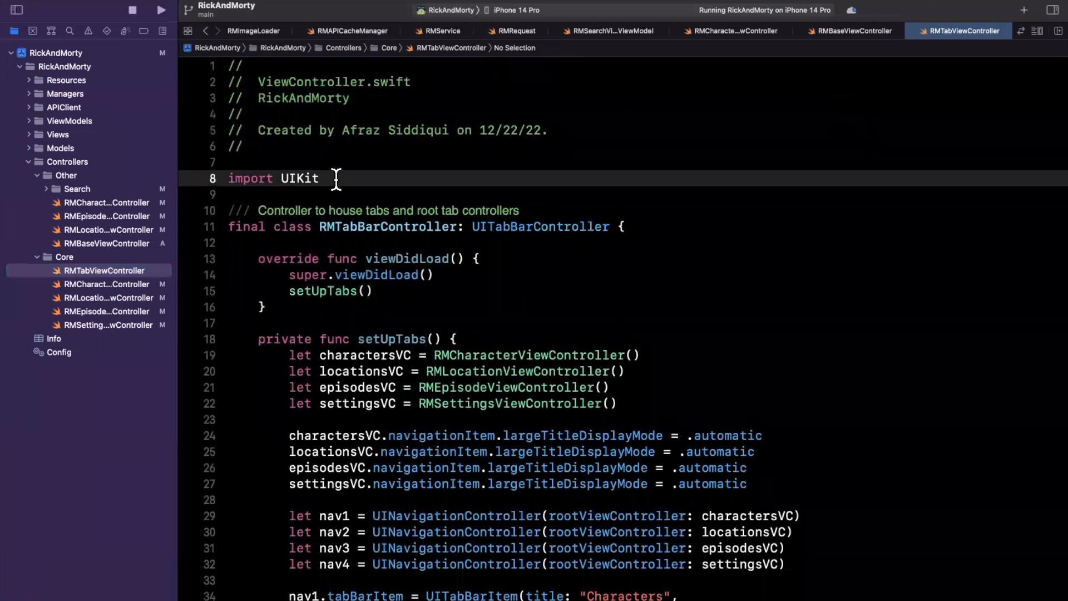
click(482, 260)
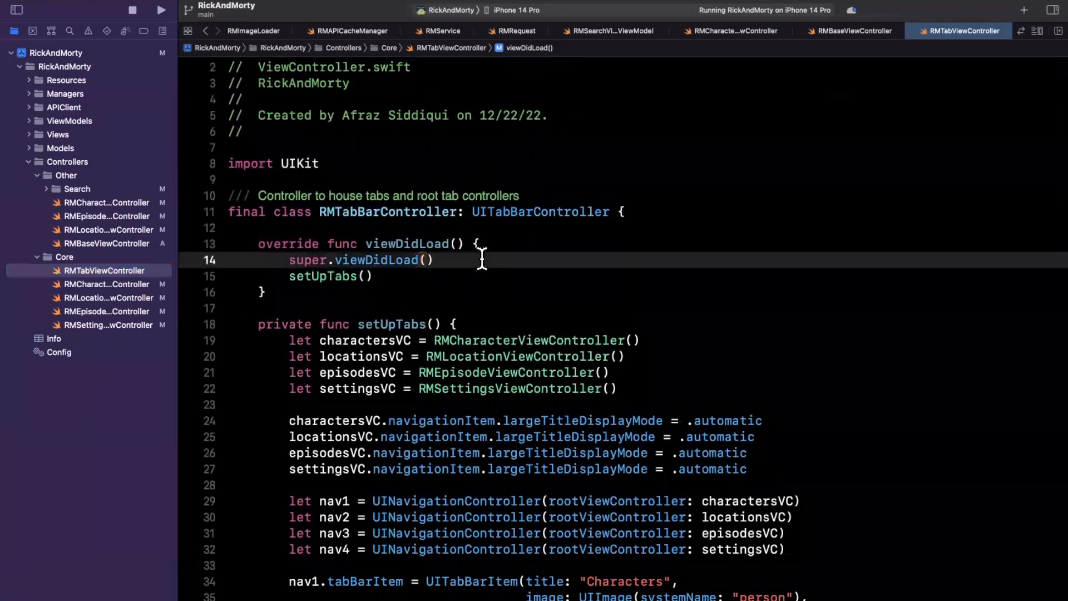
text(overrideUserInterfaceStyle)
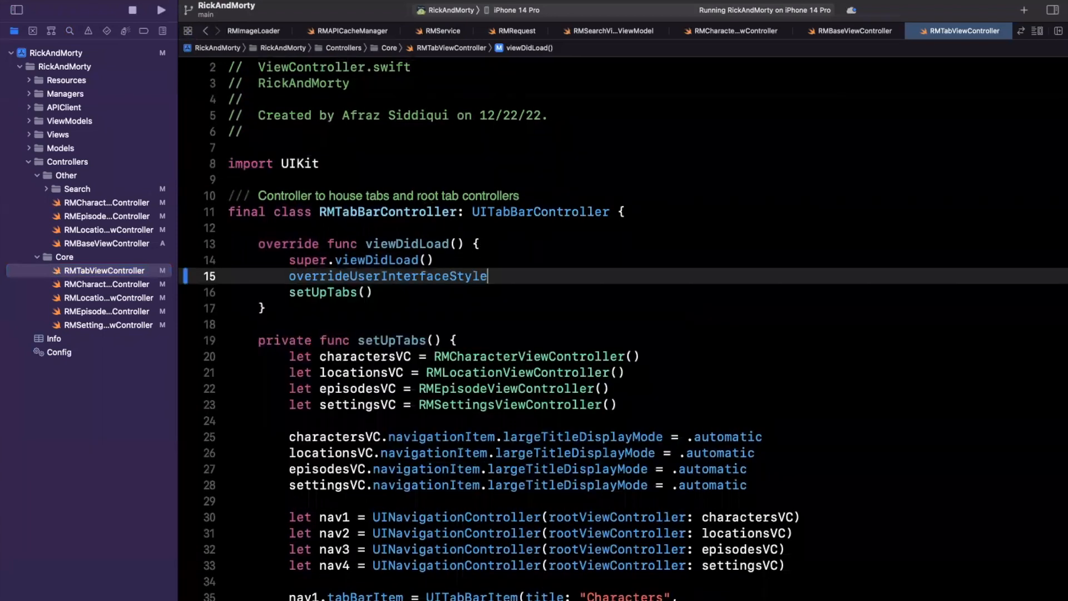
text(= .dark)
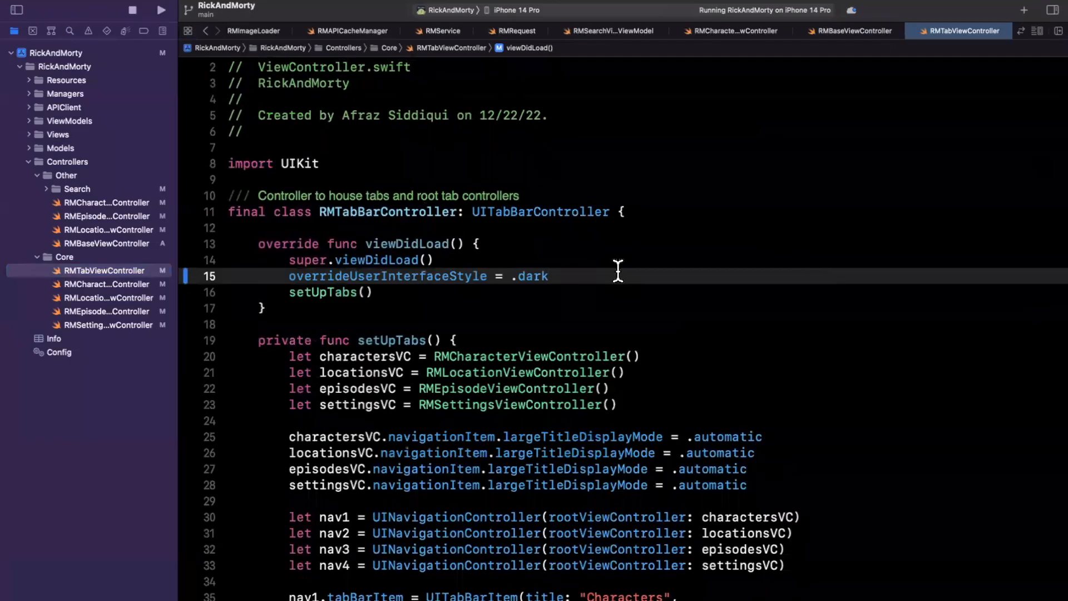
click(161, 10)
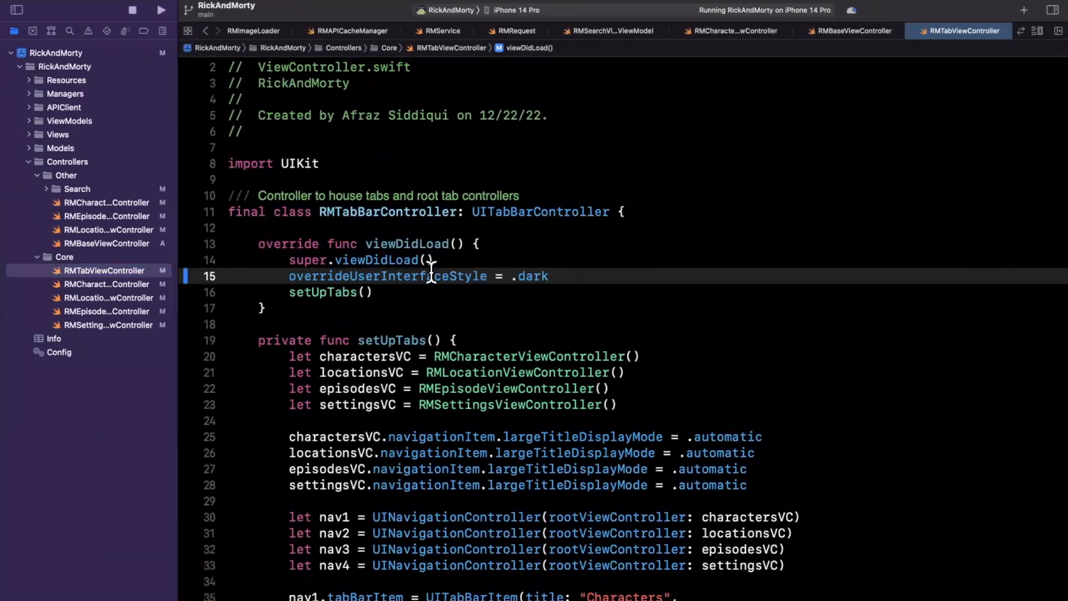
- Change the tab bar controller's style value from .dark to .unspecified
double_click(533, 276)
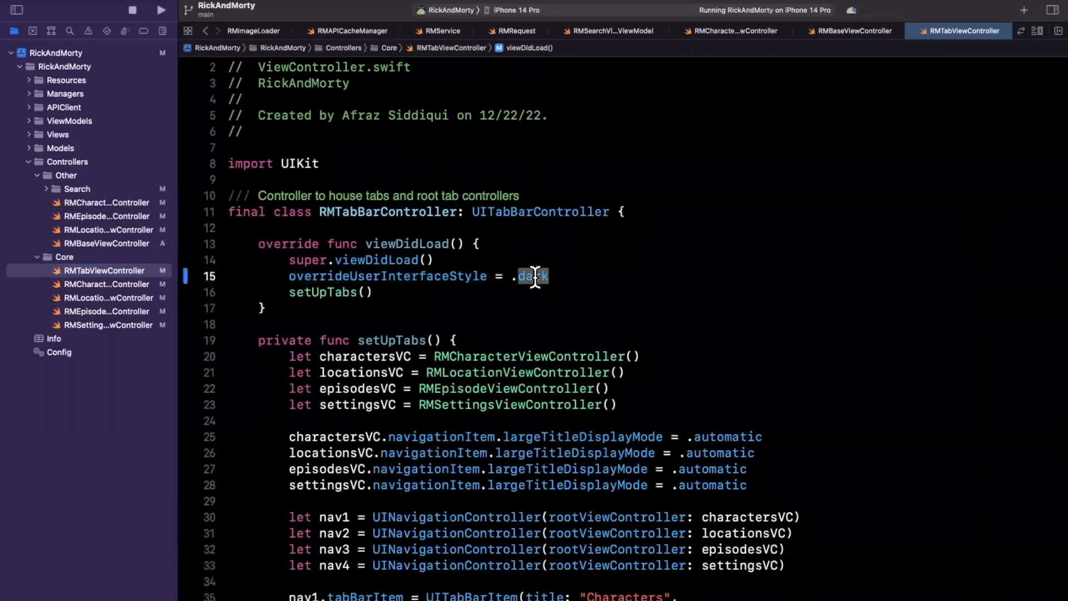
text(unspecified)
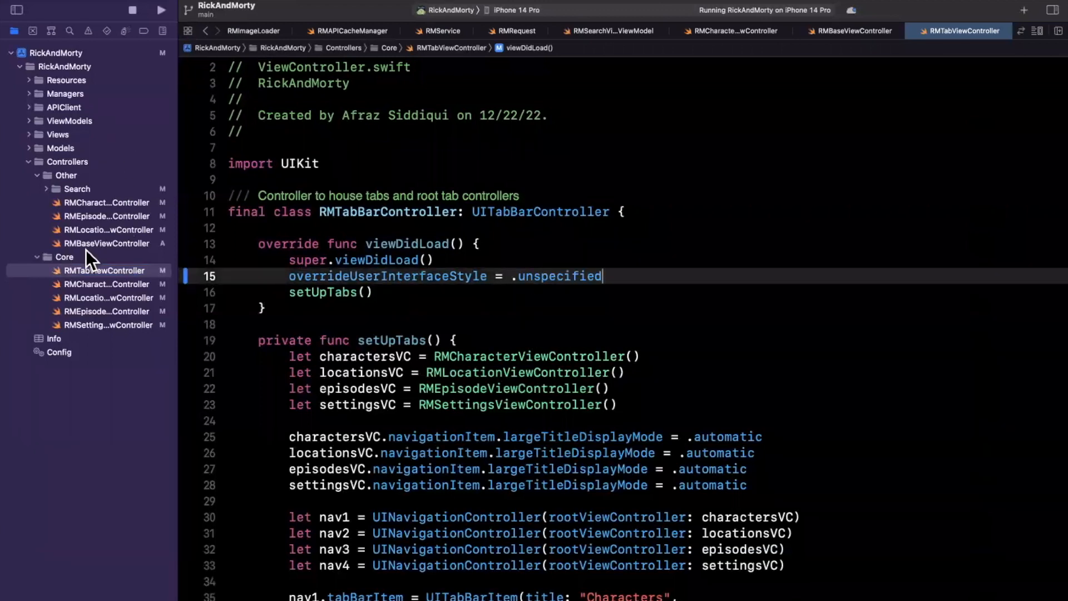
- Check RMBaseViewController's dark override, then set RMTabBarController's interface style back to .dark
click(107, 243)
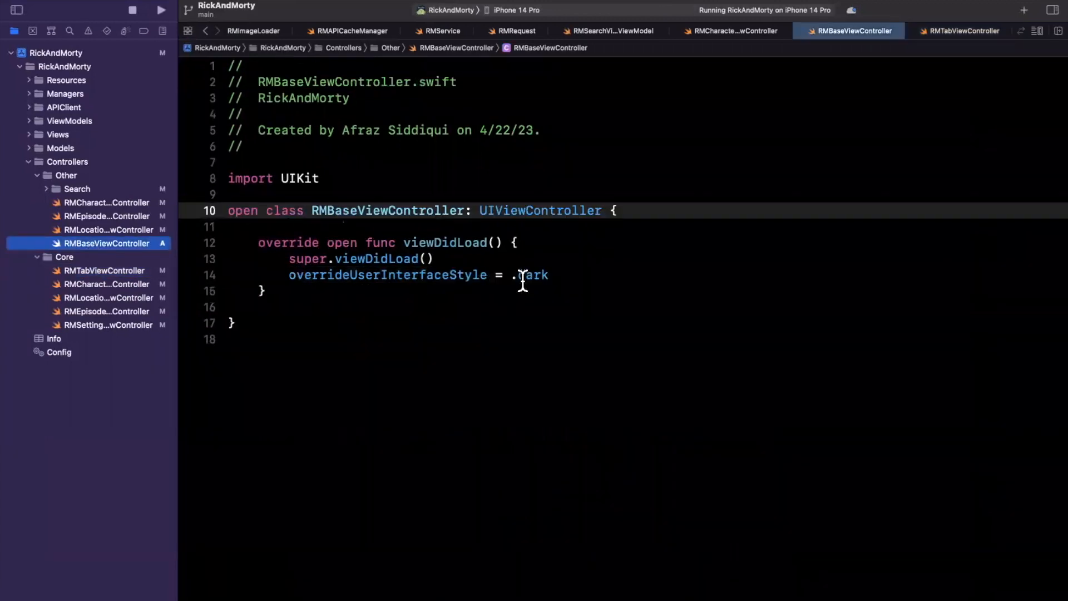
text(unspecified)
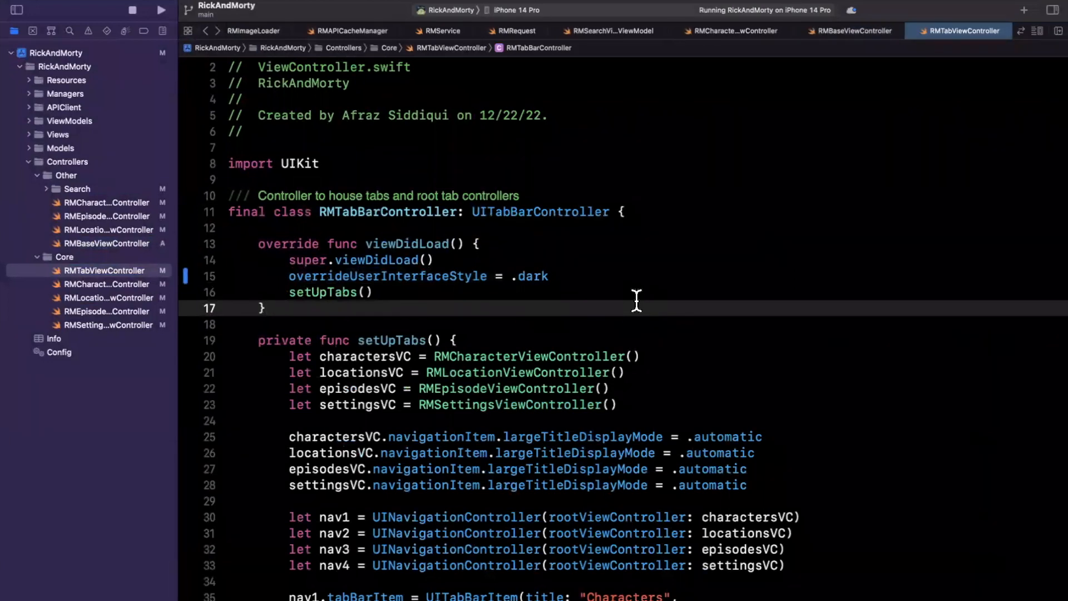
click(269, 308)
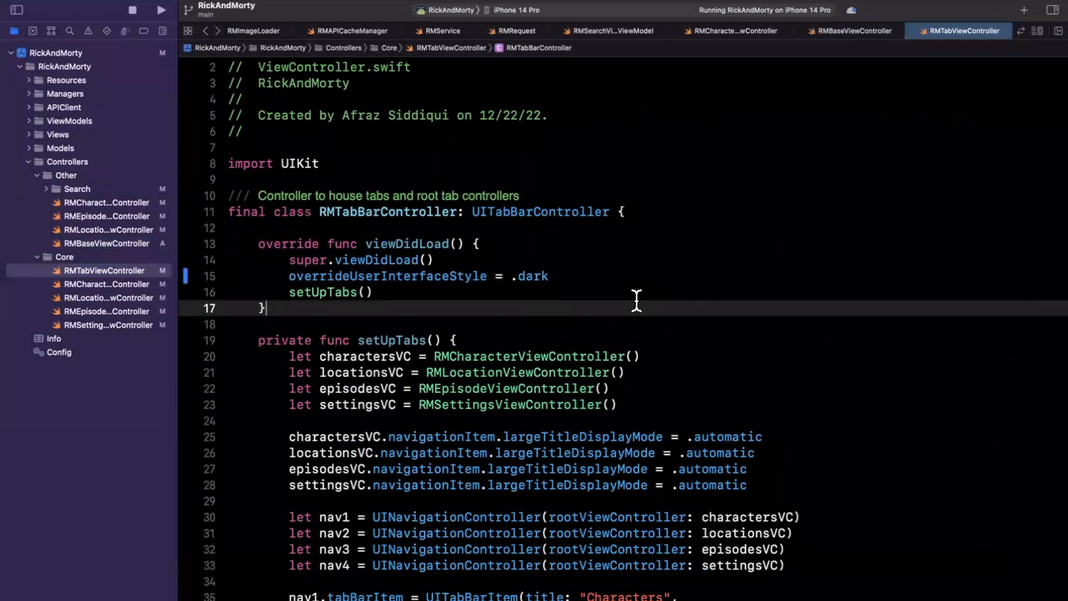
click(160, 10)
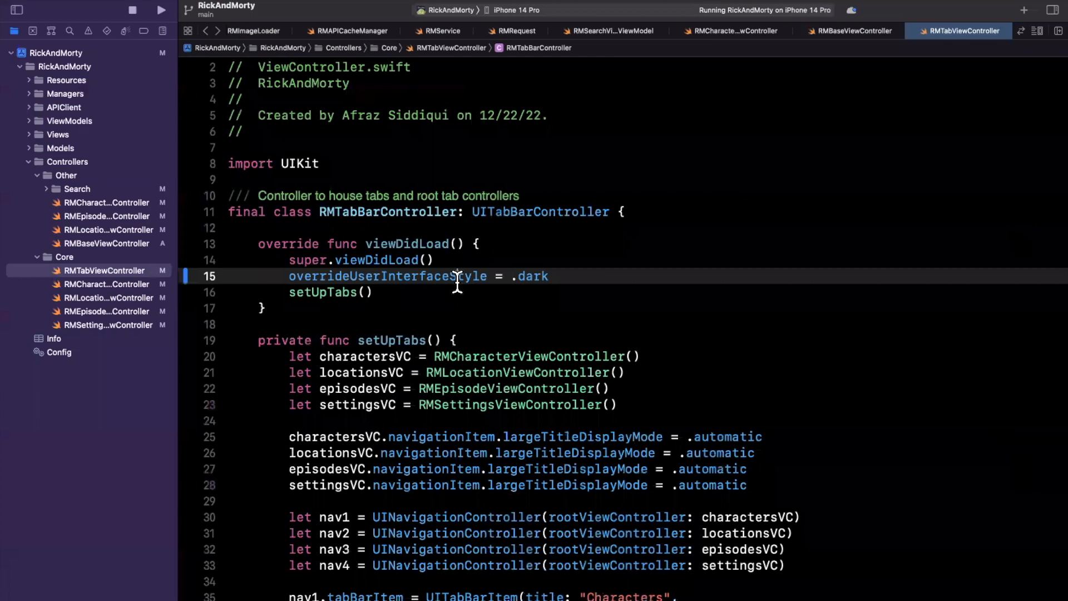
double_click(388, 276)
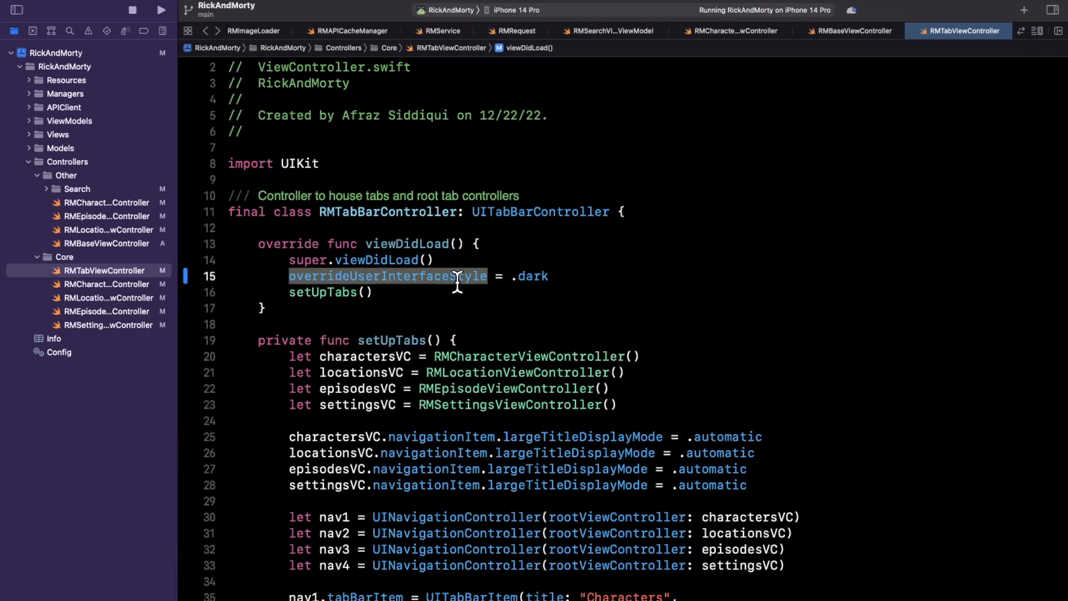
mouse_move(469, 305)
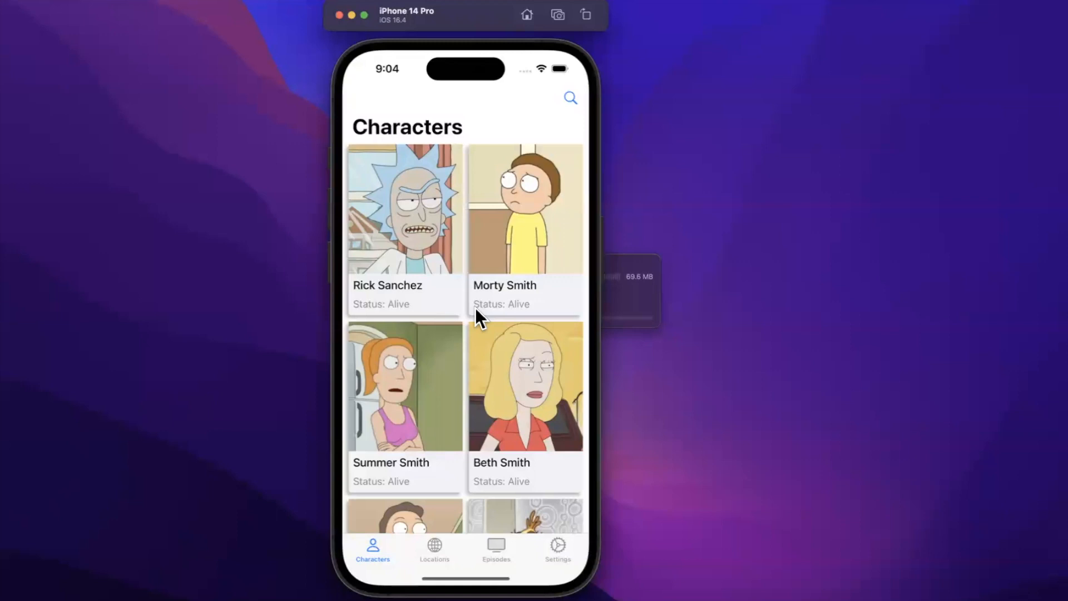
mouse_move(504, 350)
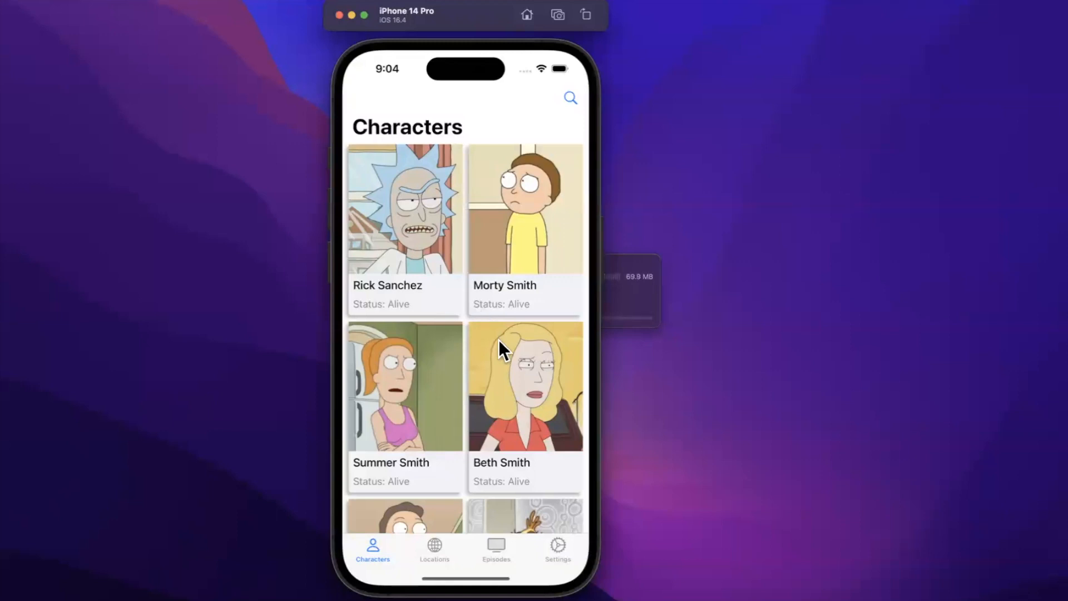
mouse_move(594, 365)
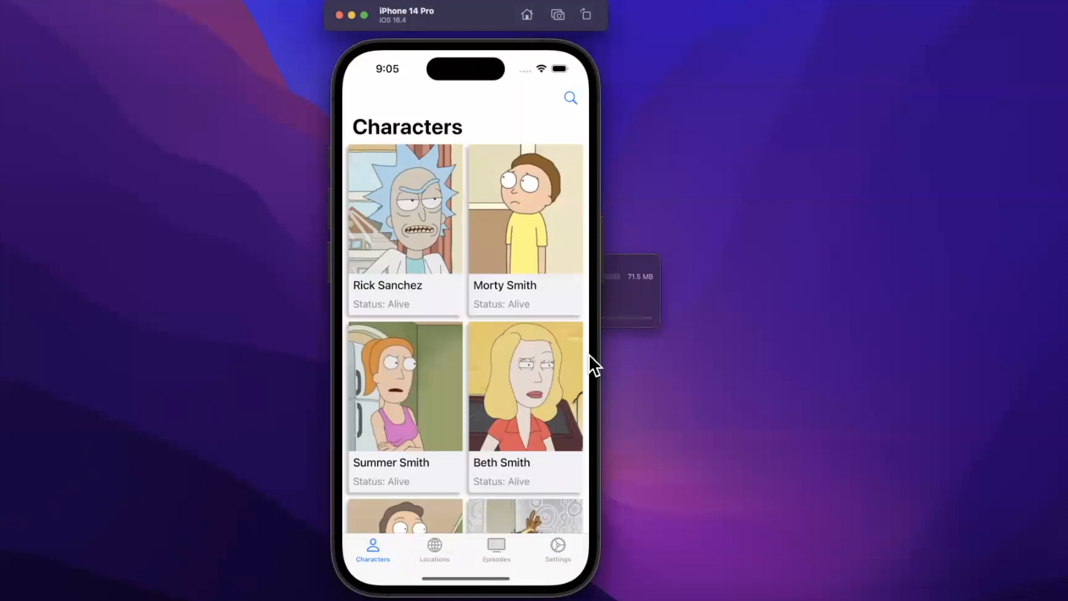
mouse_move(644, 321)
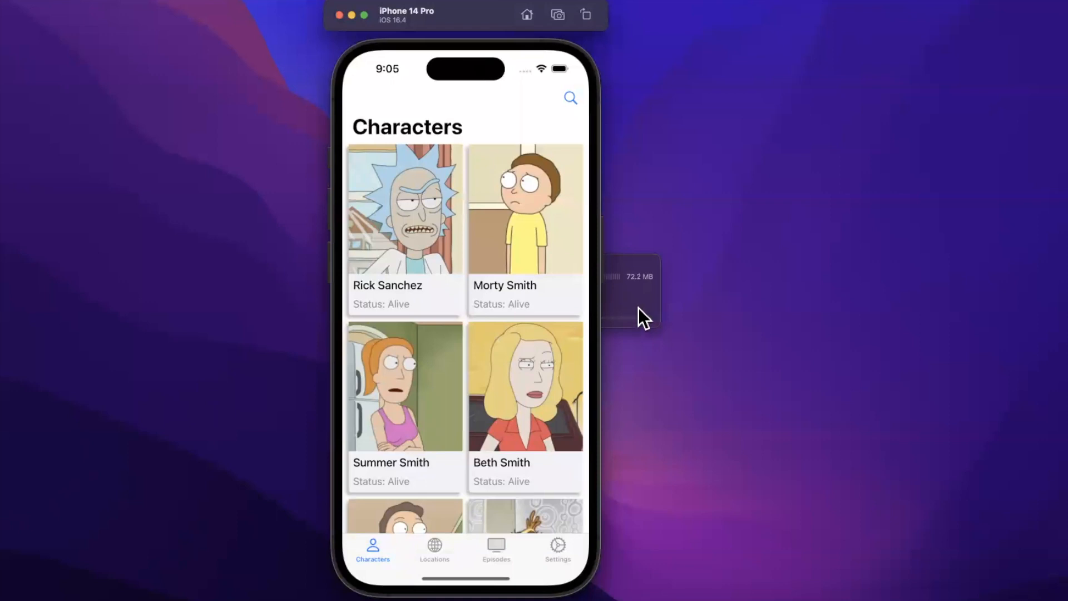